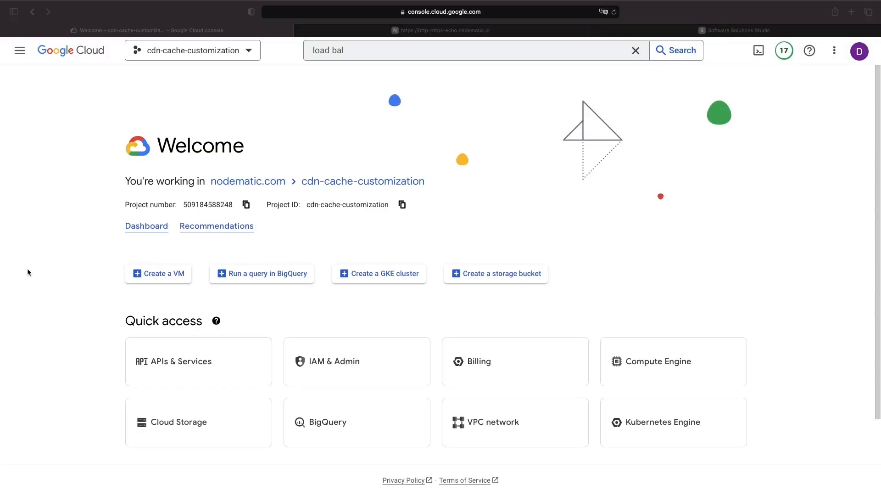
mouse_move(45, 128)
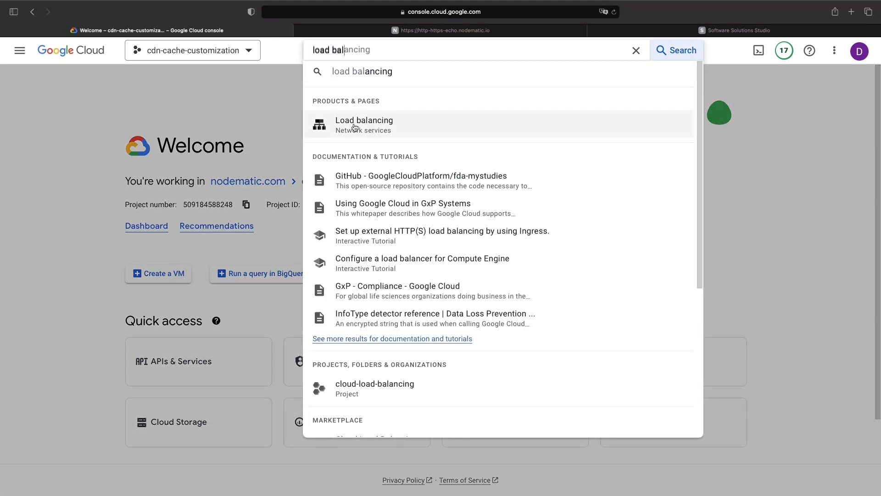
Open the http-https-echo load balancer from Load balancing and start editing it.
click(364, 124)
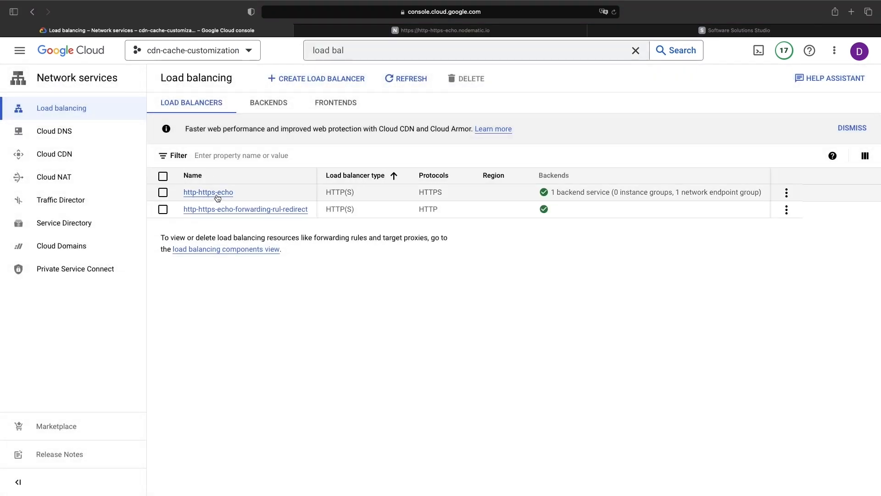
click(207, 192)
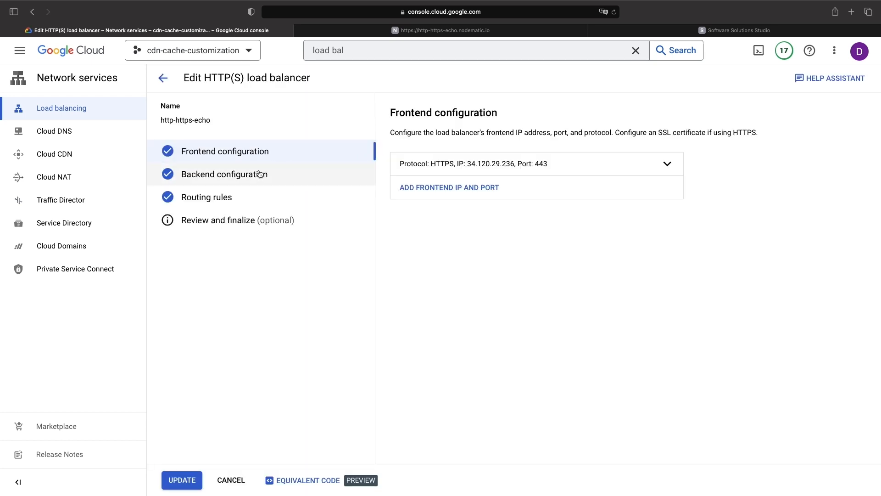
Open the request-echo backend service's edit panel from Backend configuration.
click(224, 174)
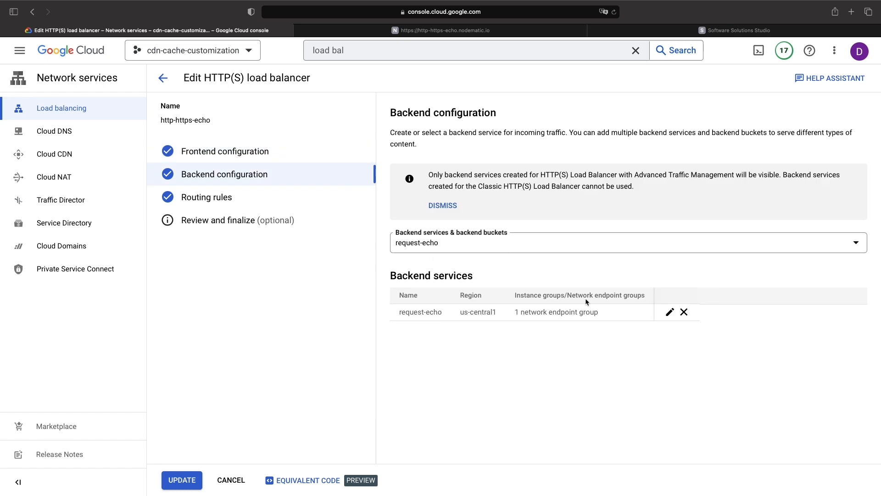
click(670, 312)
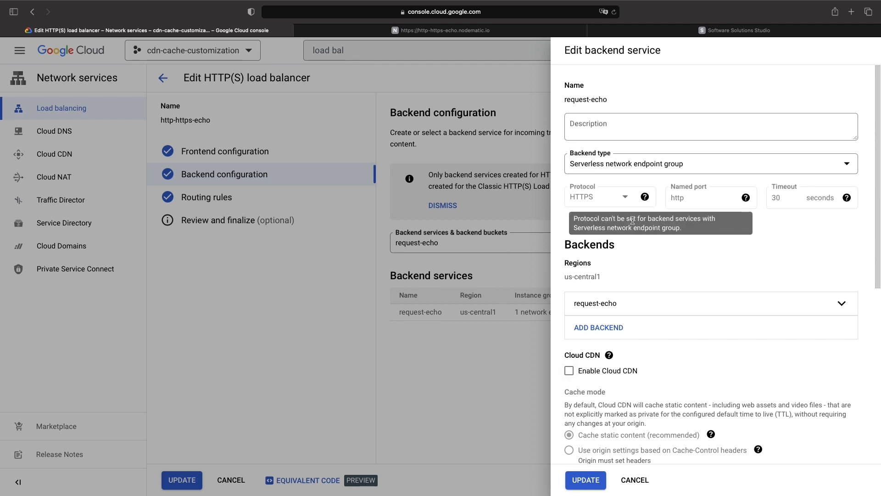
mouse_move(628, 110)
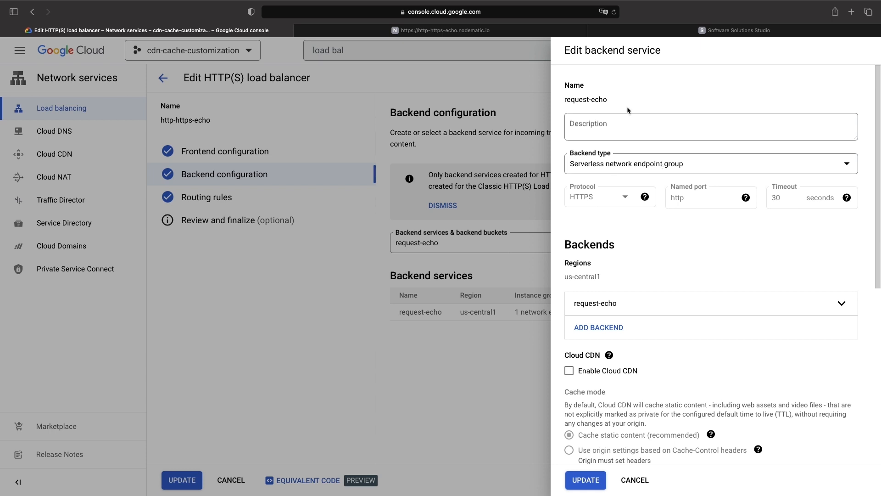
click(446, 31)
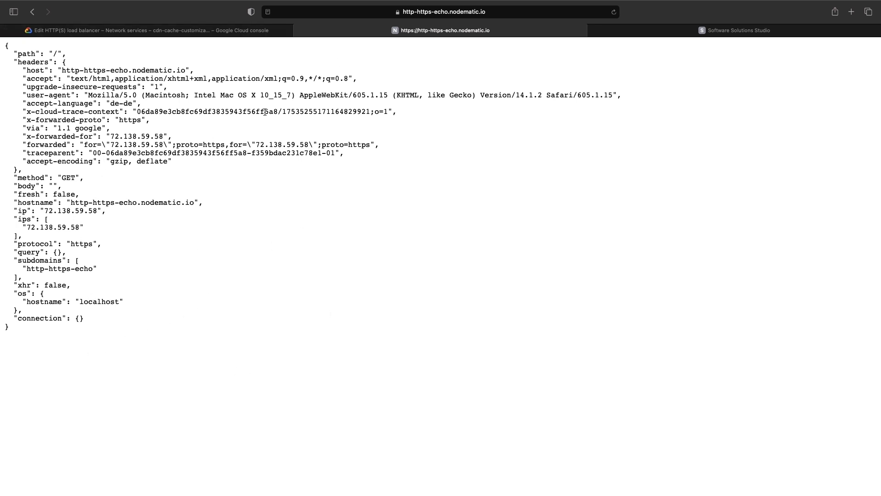
click(151, 30)
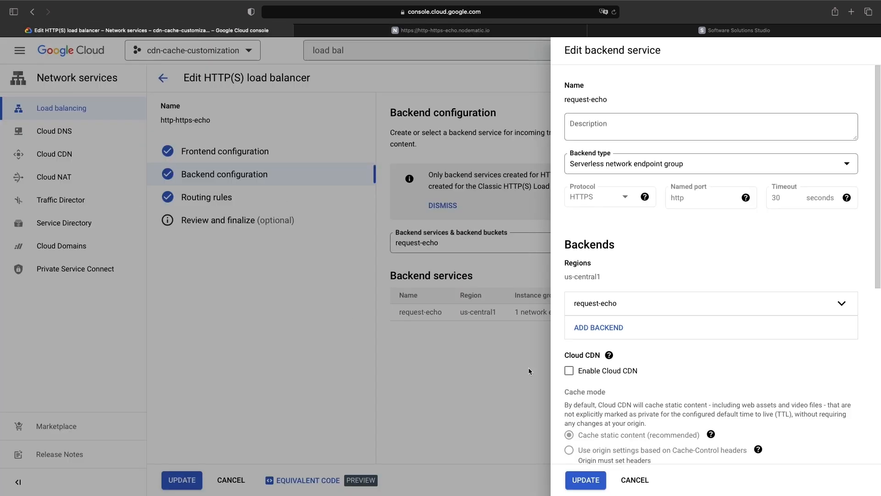
Enable Cloud CDN on request-echo and review the Cache static content mode.
click(569, 370)
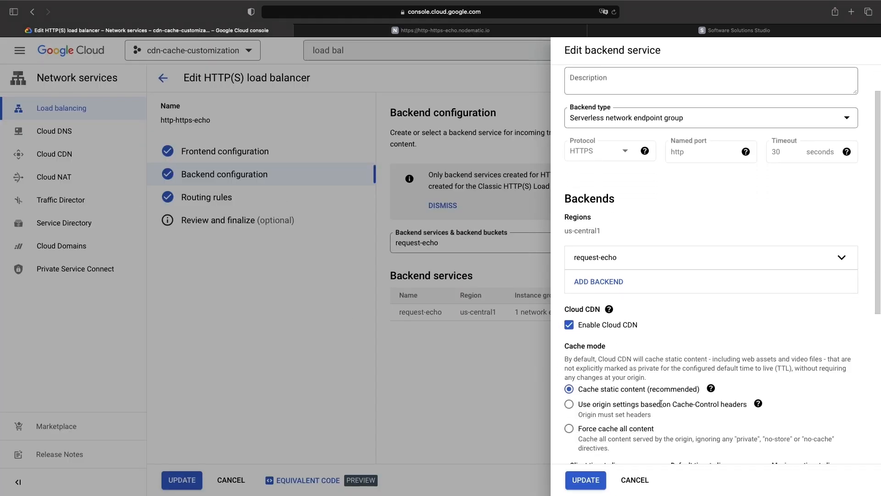
scroll(down, 3)
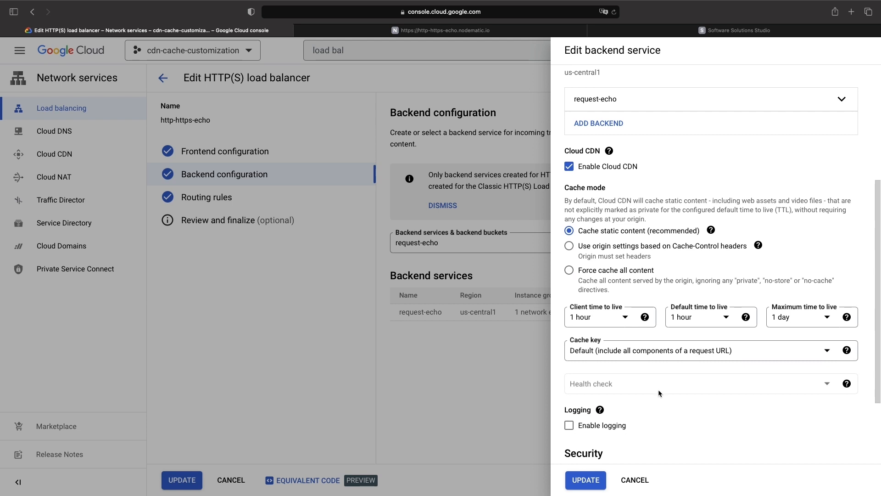
mouse_move(680, 370)
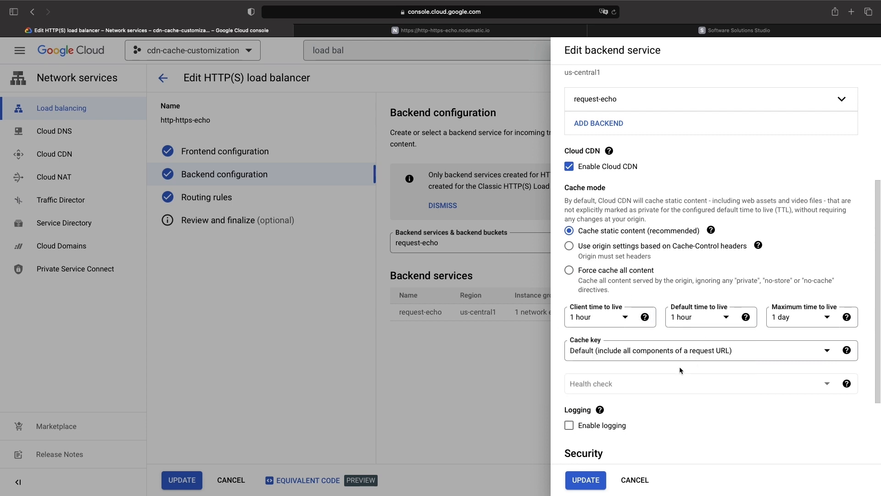
mouse_move(670, 205)
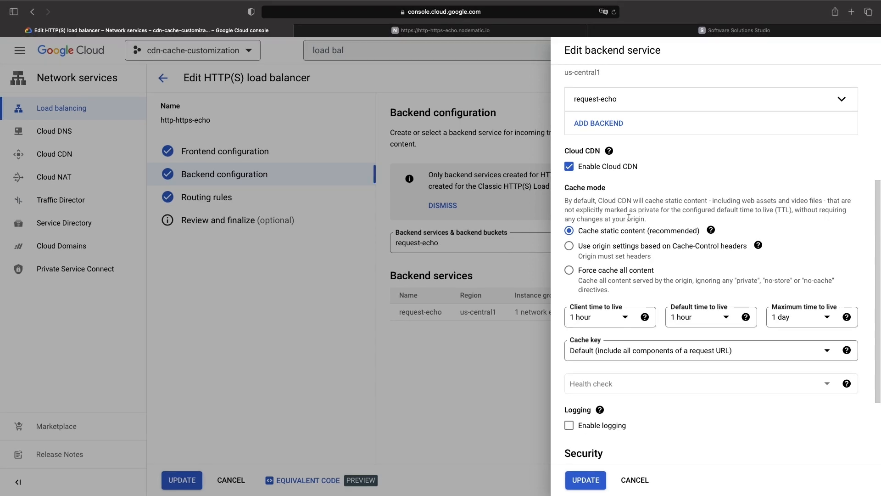
click(710, 230)
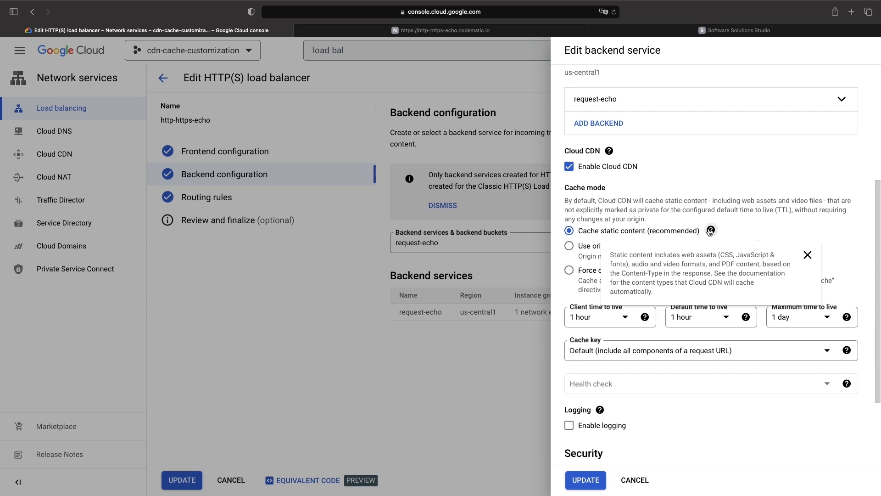
click(807, 254)
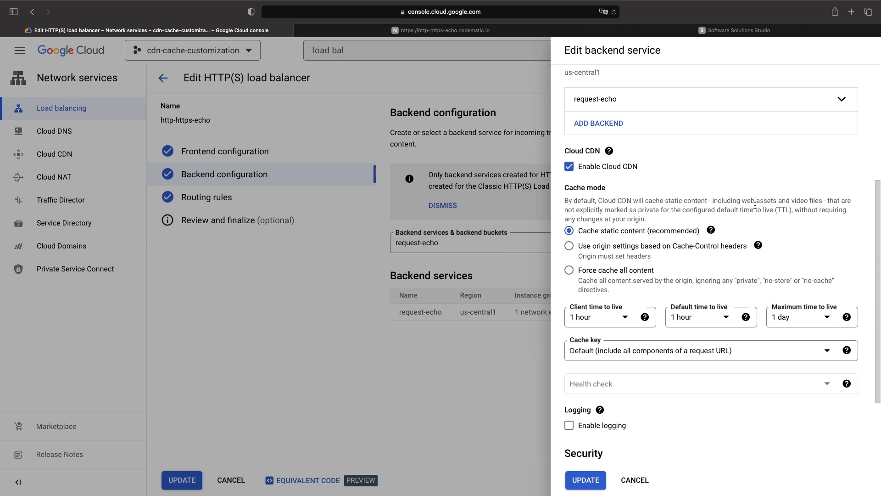
scroll(down, 3)
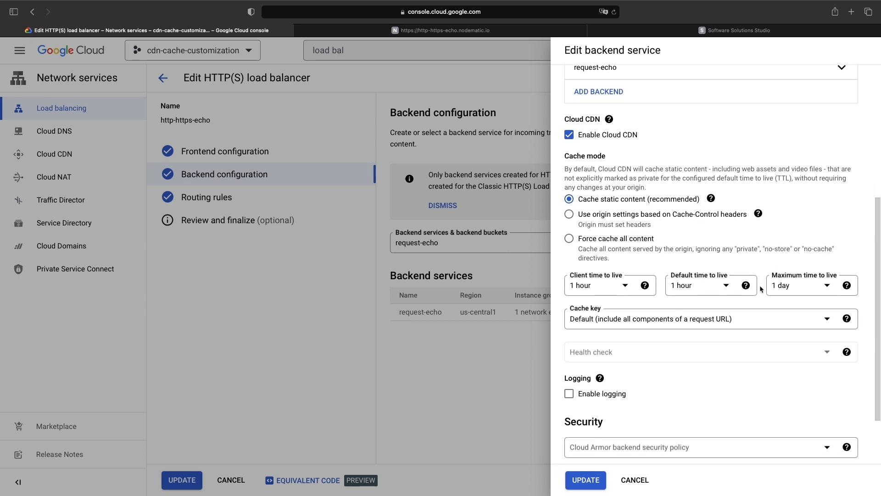
mouse_move(695, 247)
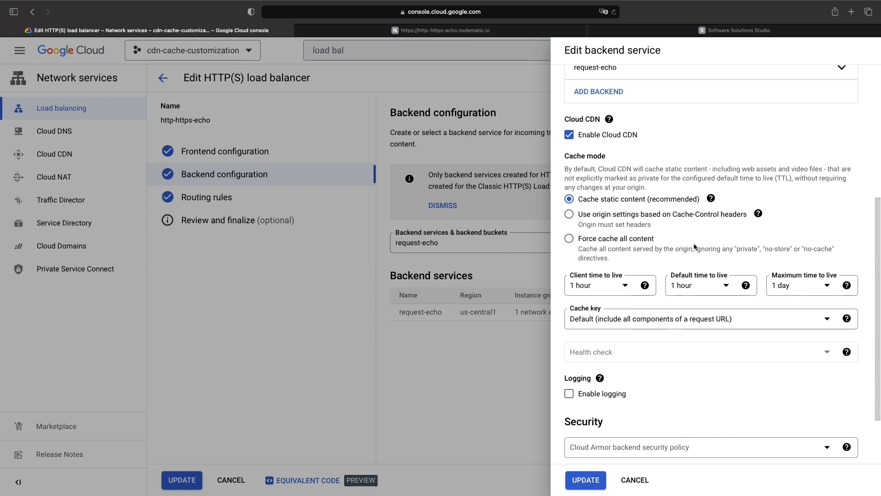
mouse_move(673, 238)
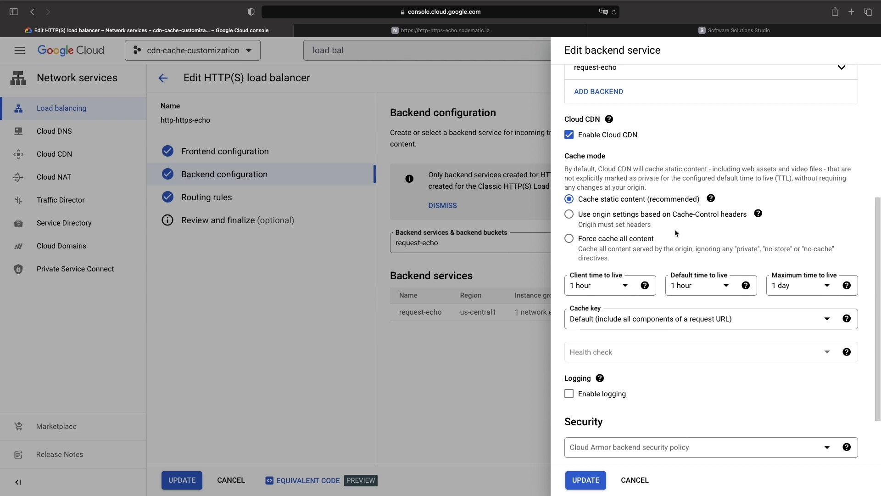
mouse_move(670, 220)
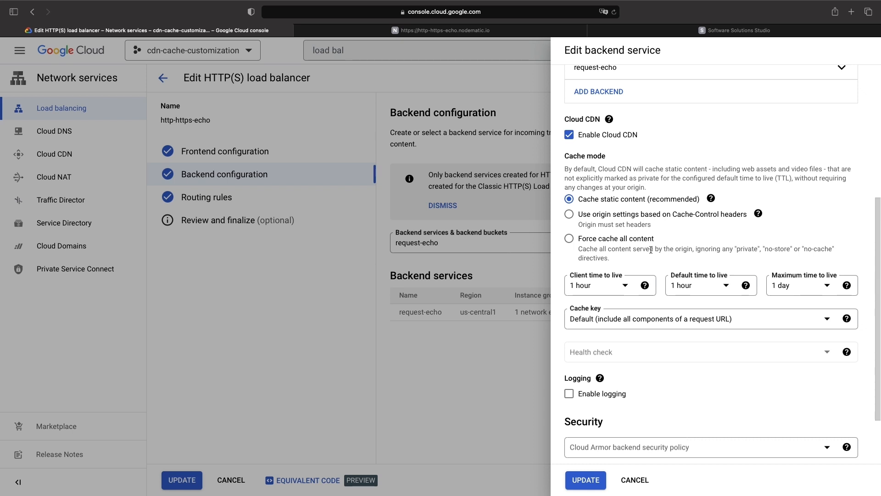
mouse_move(640, 253)
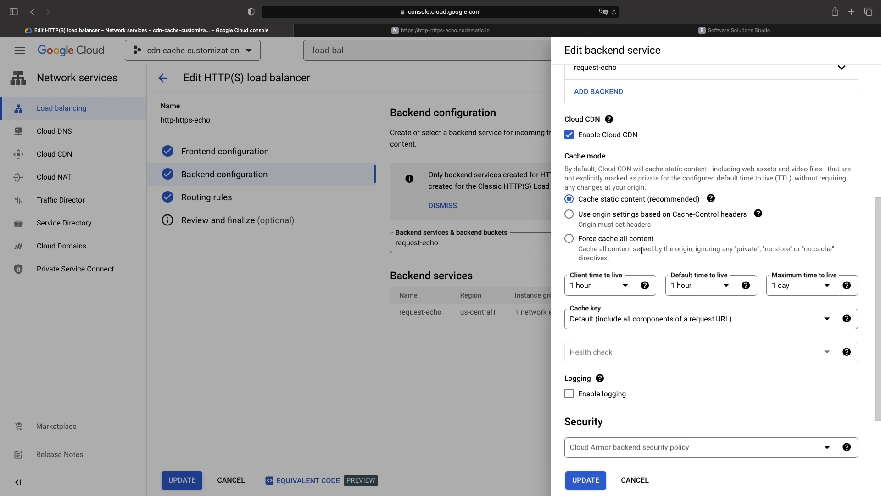
mouse_move(616, 307)
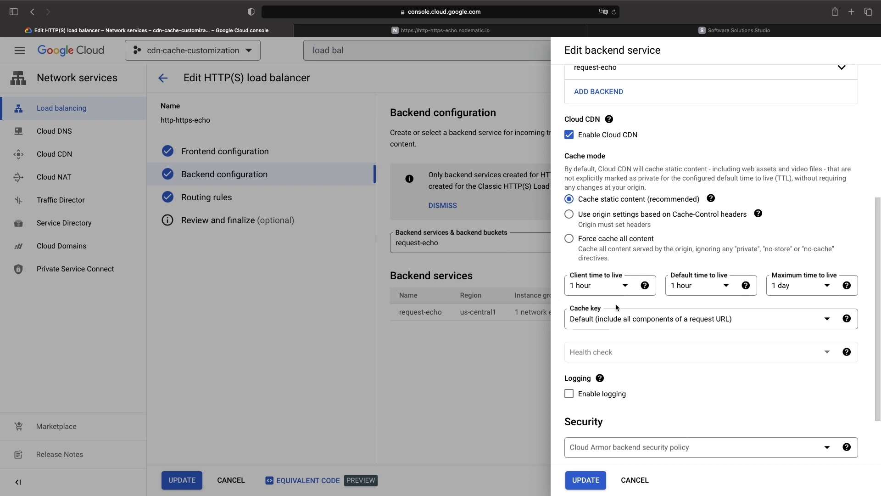
mouse_move(599, 279)
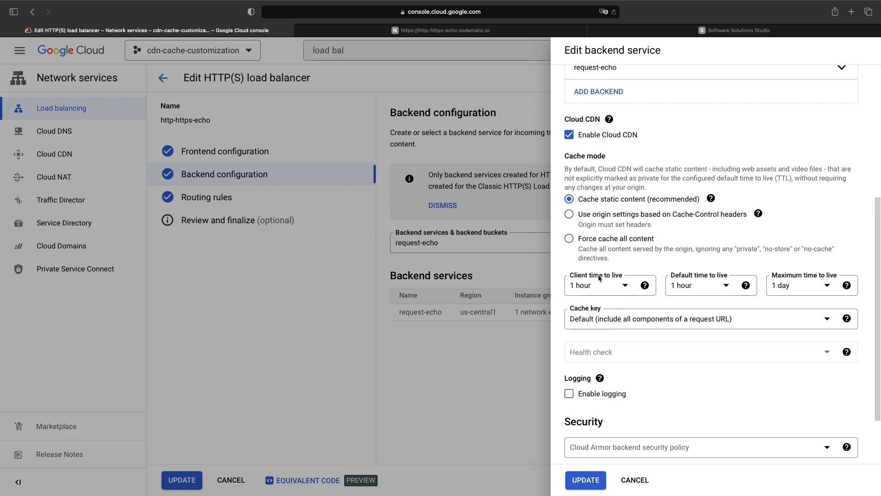
mouse_move(601, 220)
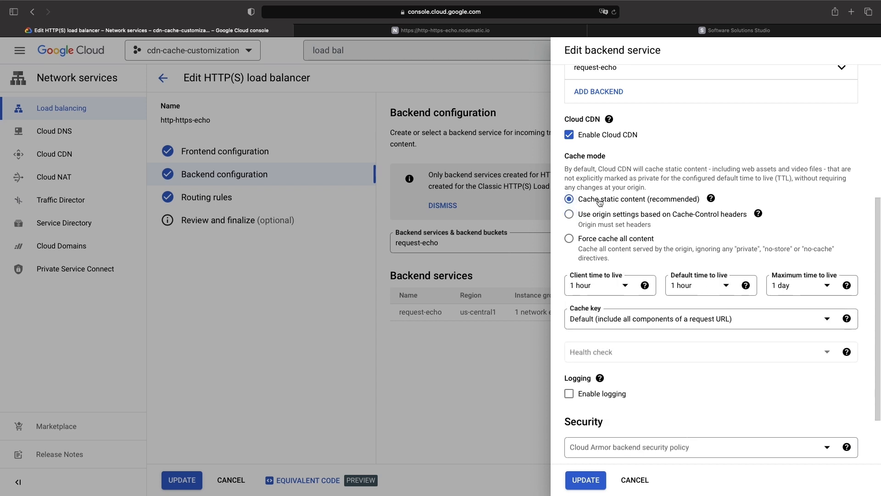
click(568, 238)
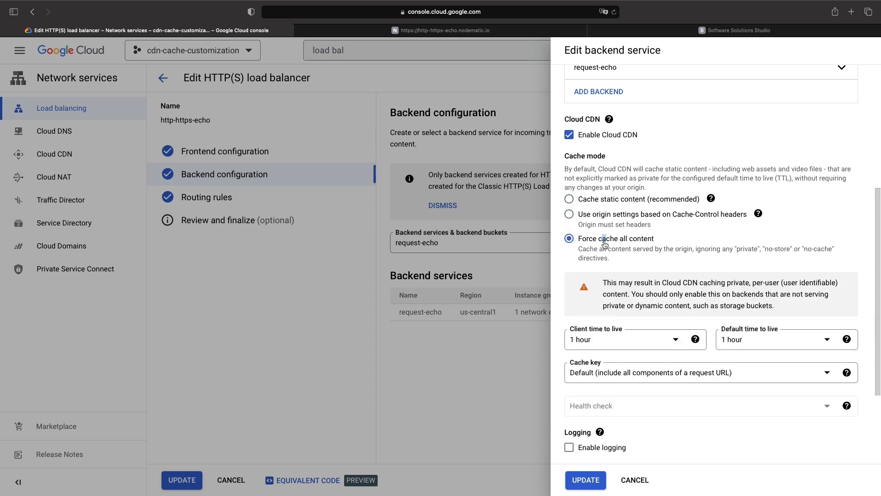
click(569, 198)
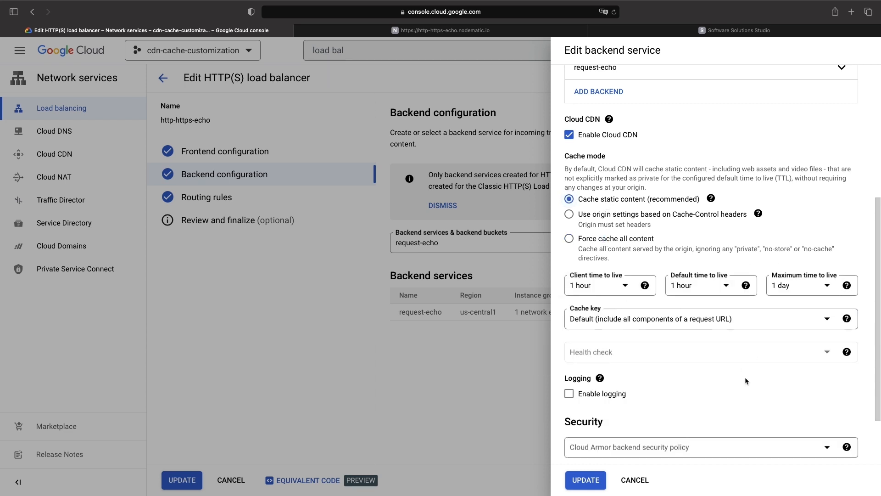
scroll(down, 3)
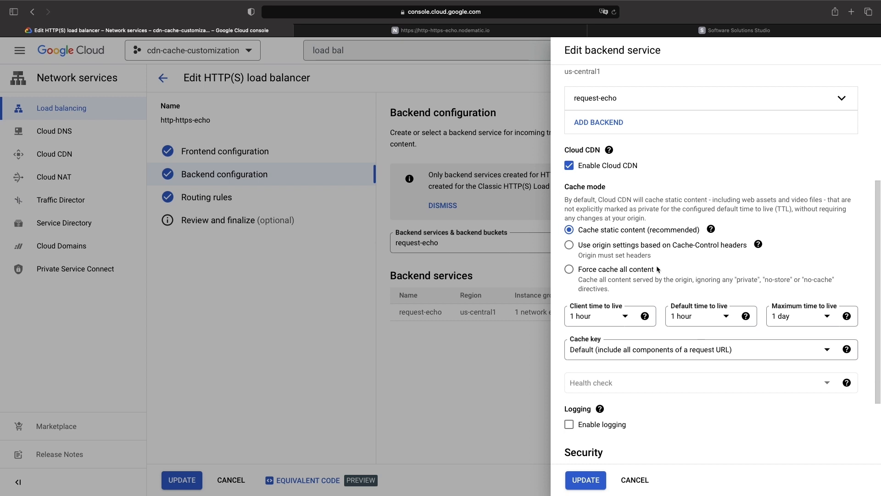
click(710, 230)
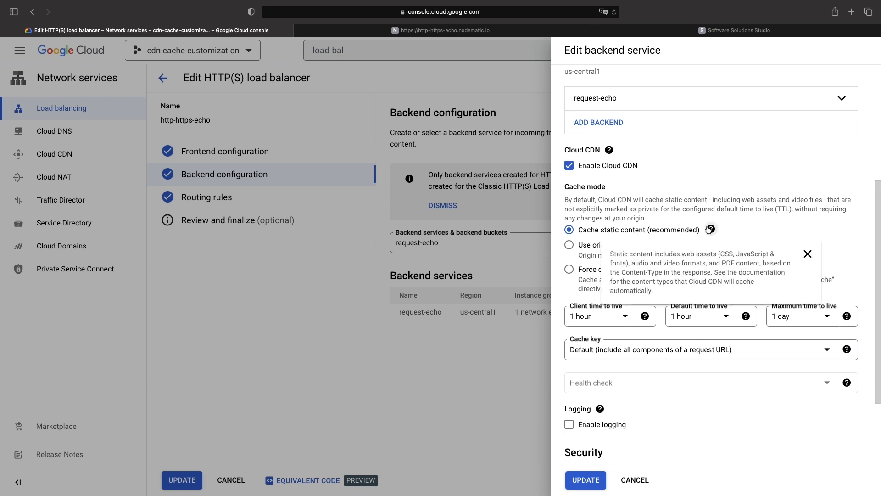
mouse_move(710, 229)
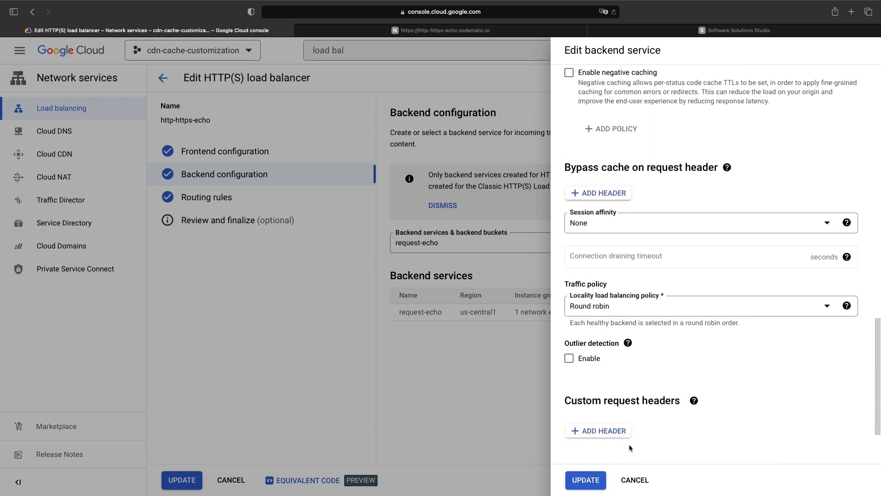
scroll(down, 3)
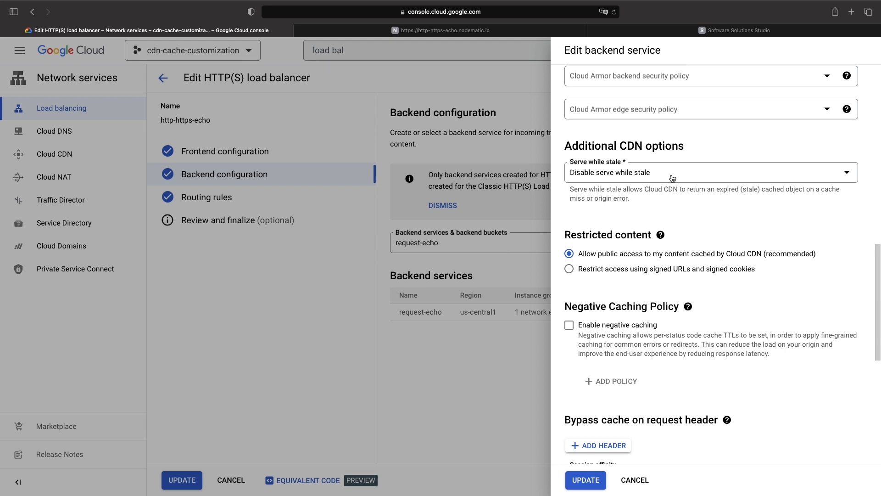
mouse_move(685, 67)
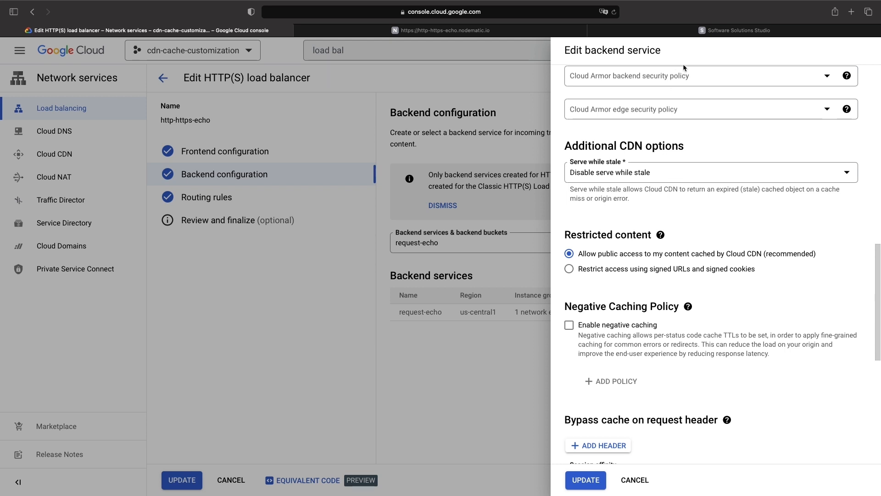
mouse_move(405, 151)
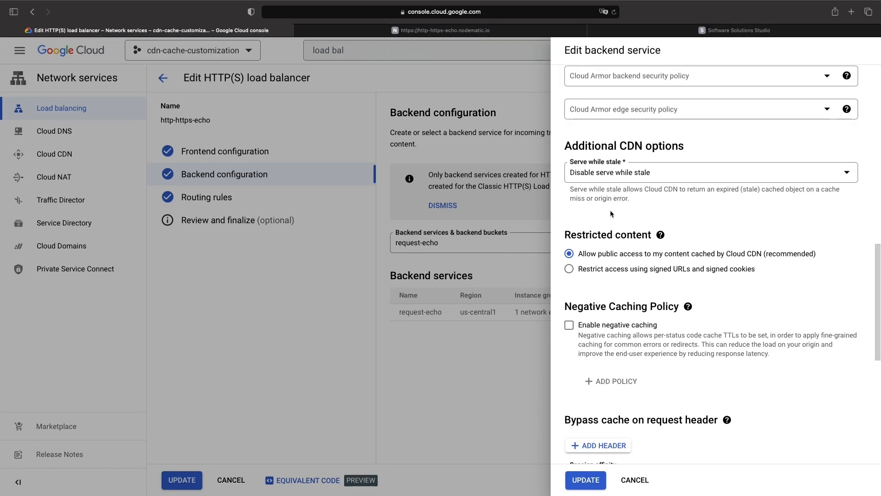
mouse_move(629, 175)
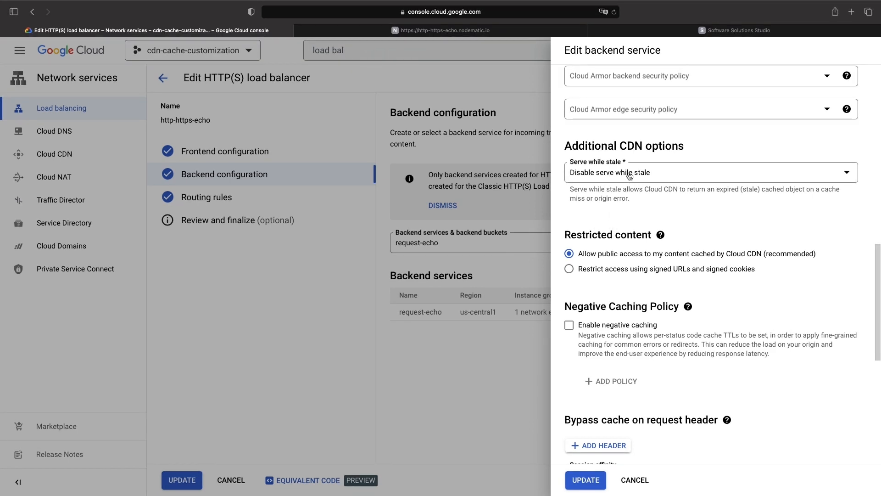
click(708, 172)
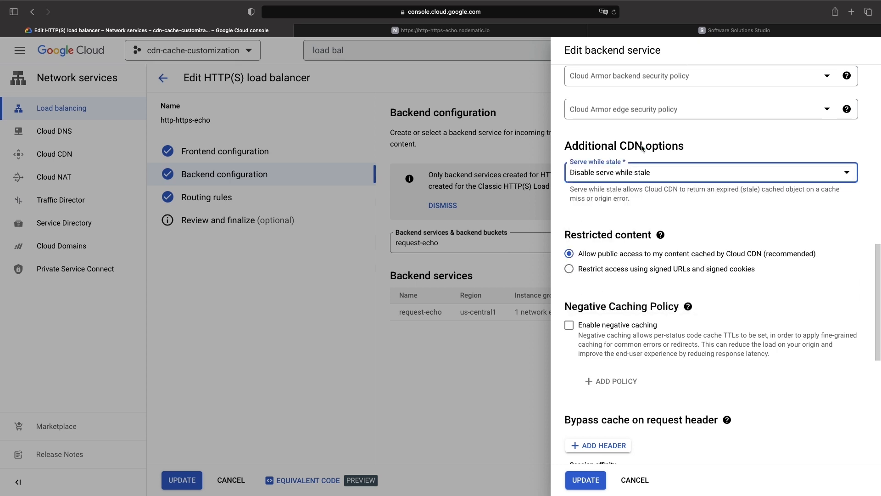
click(711, 172)
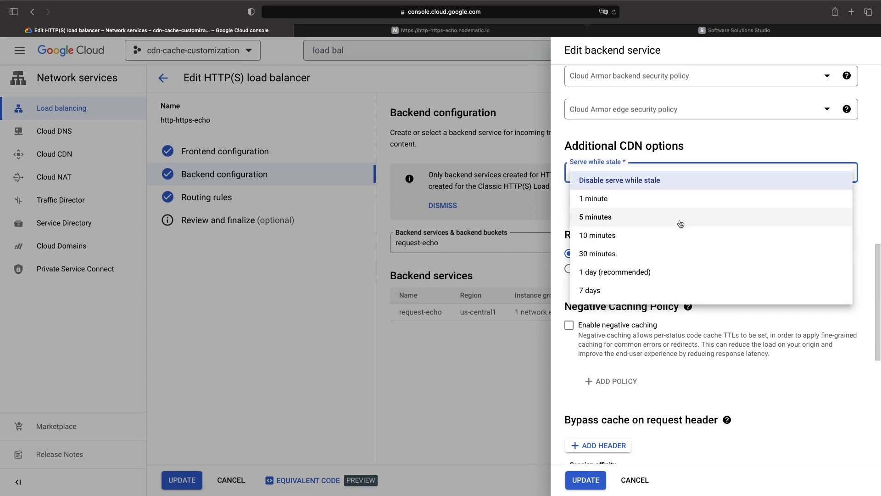
click(619, 180)
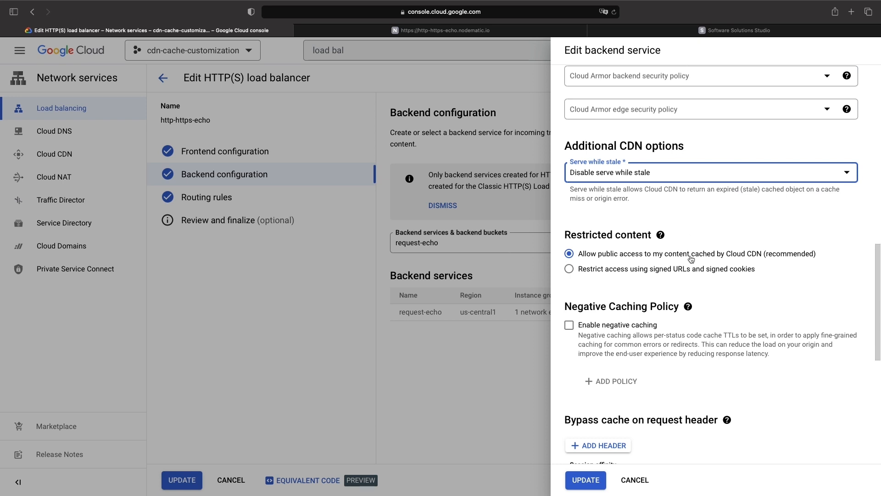
scroll(down, 3)
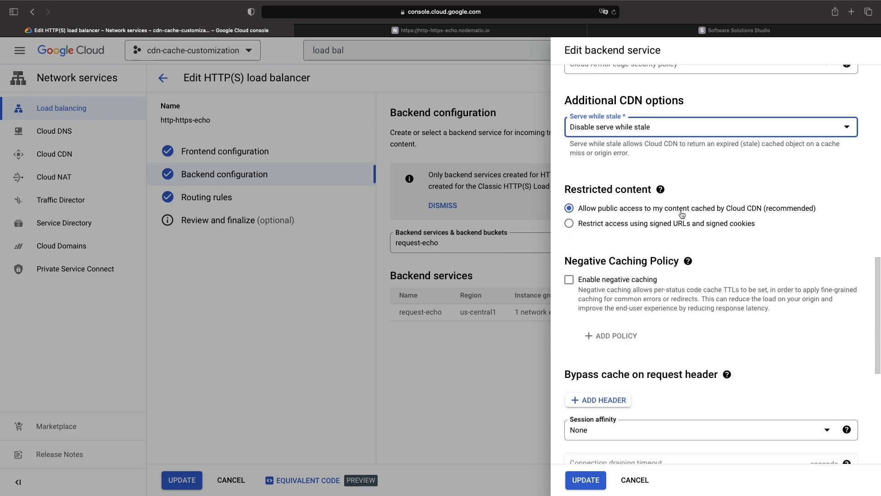
mouse_move(668, 229)
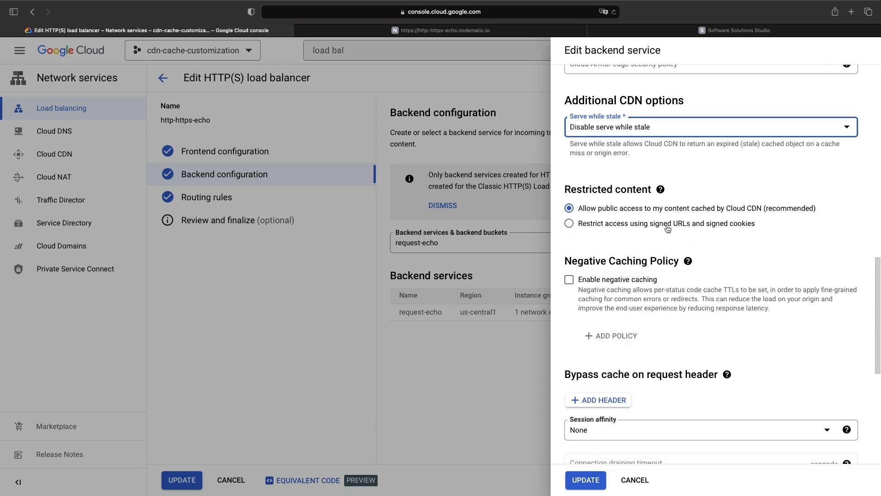
mouse_move(684, 228)
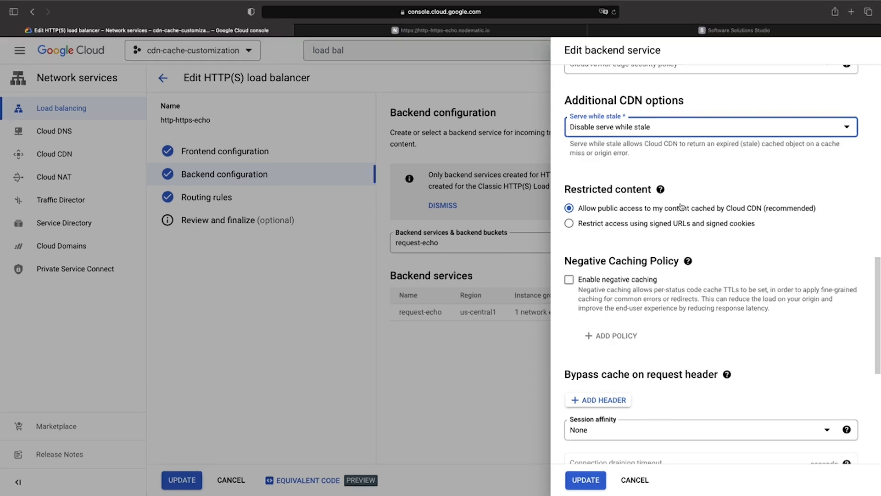
mouse_move(737, 205)
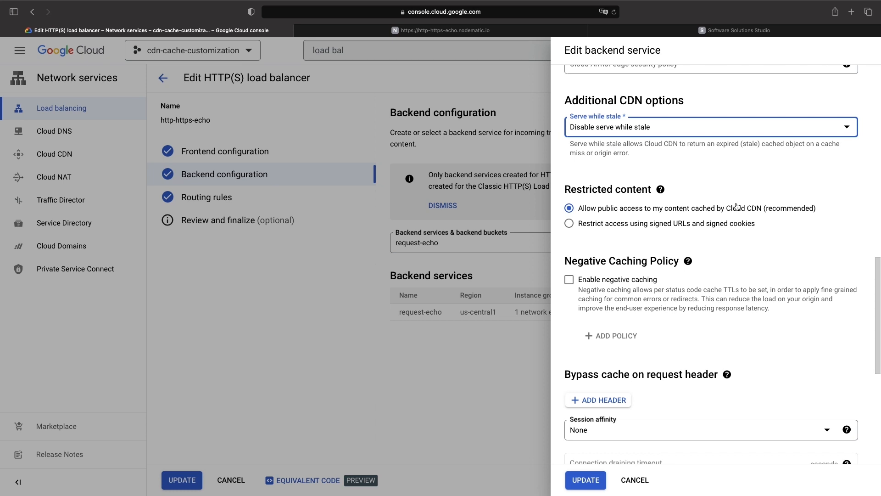
scroll(down, 3)
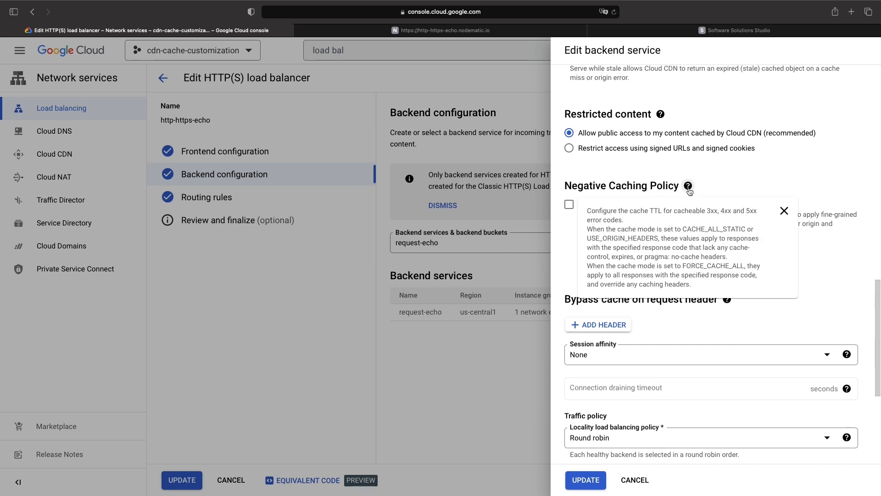
click(784, 210)
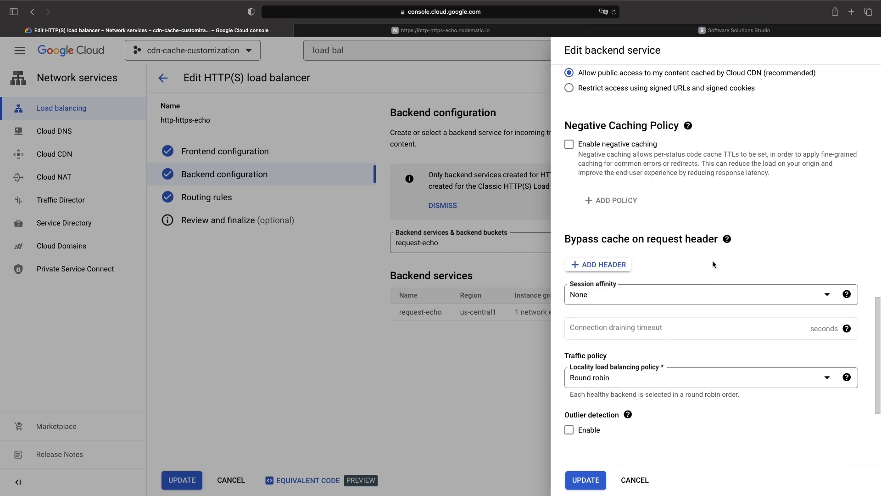
scroll(down, 3)
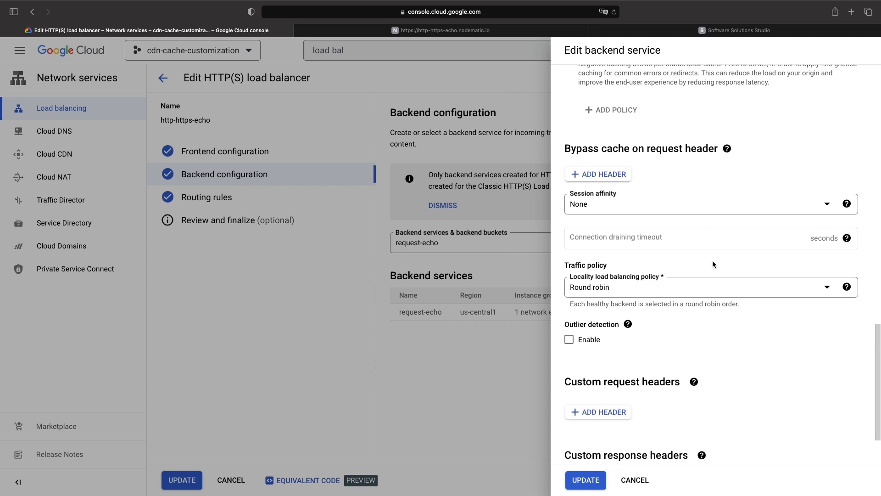
scroll(down, 3)
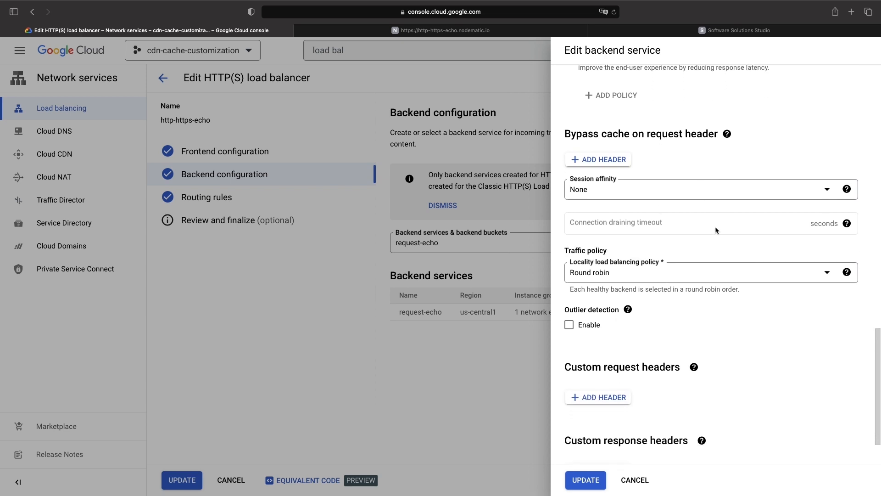
mouse_move(722, 151)
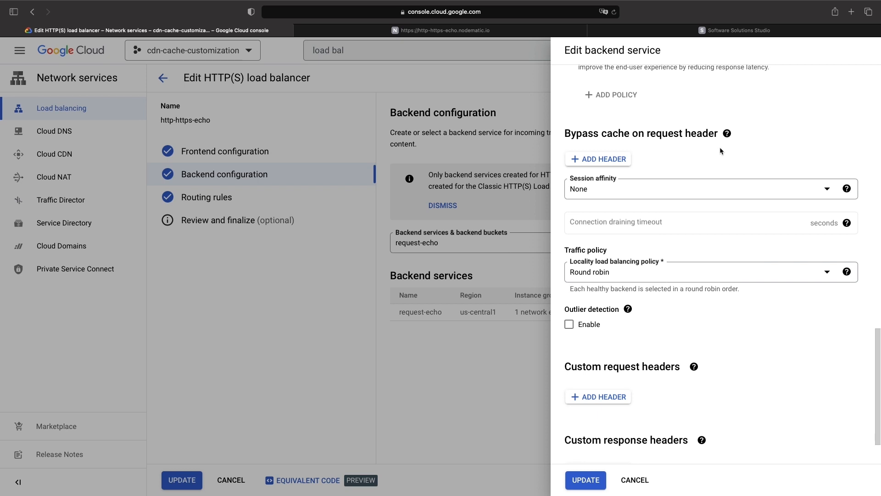
mouse_move(606, 167)
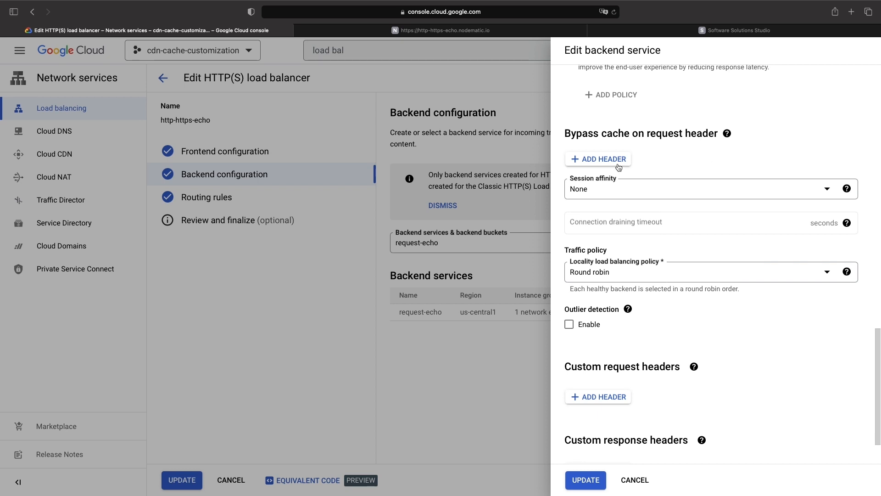
click(599, 159)
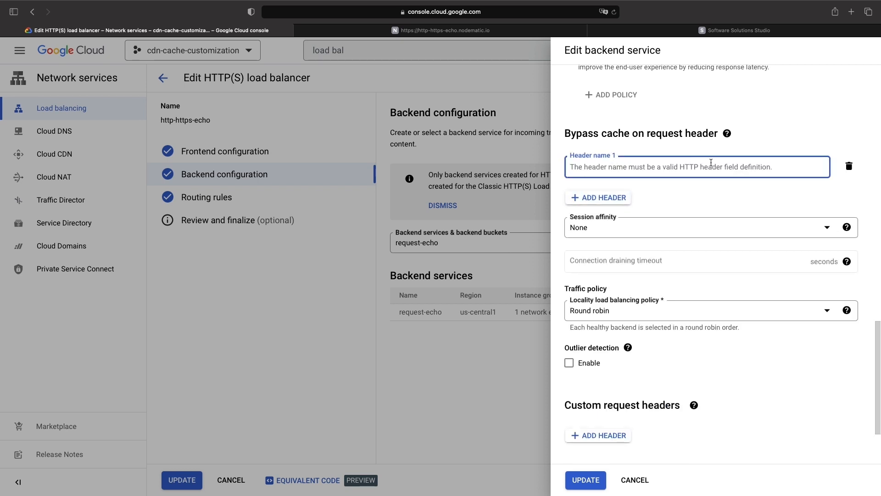
click(849, 166)
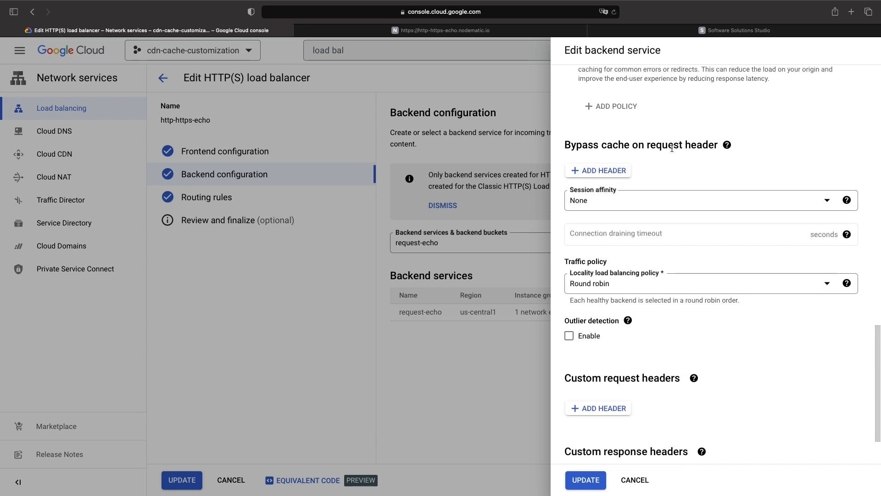
scroll(up, 3)
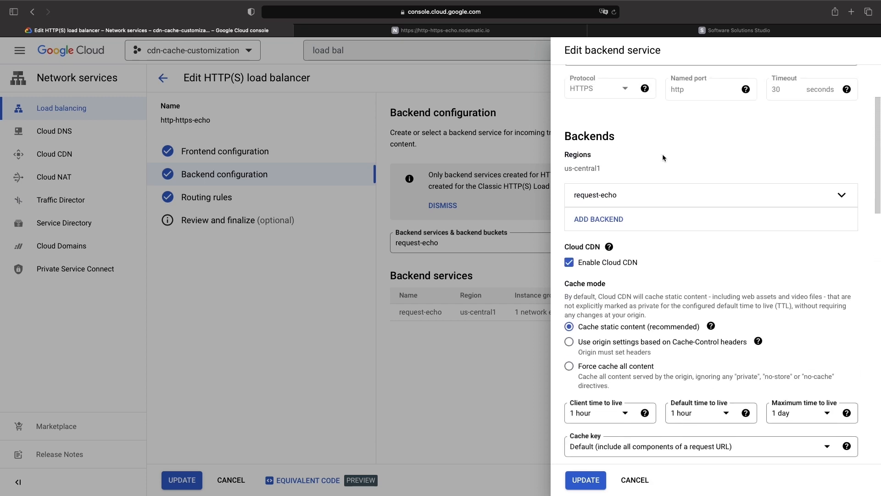
scroll(up, 3)
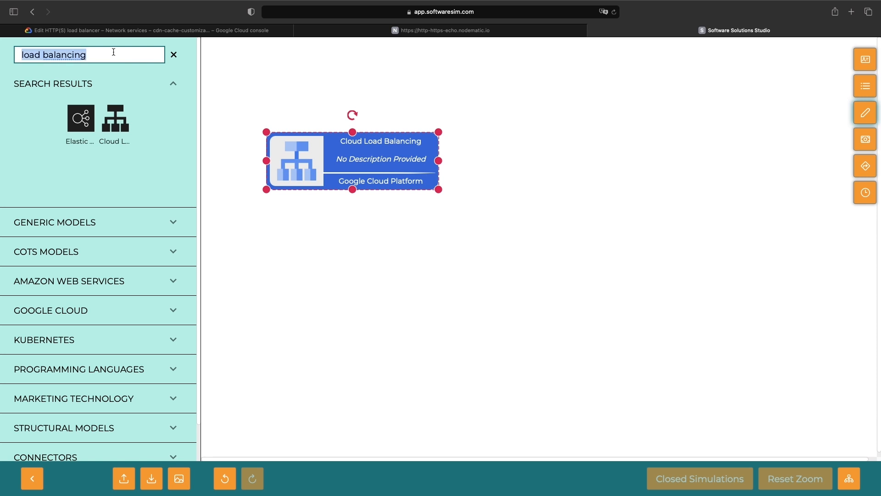
Add Cloud CDN and Cloud Run shapes to the diagram.
text(cdn)
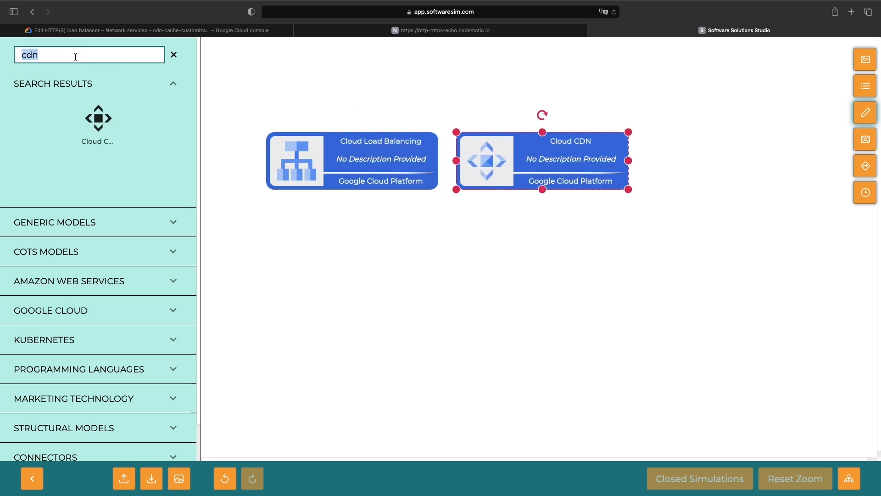
text(cloud run)
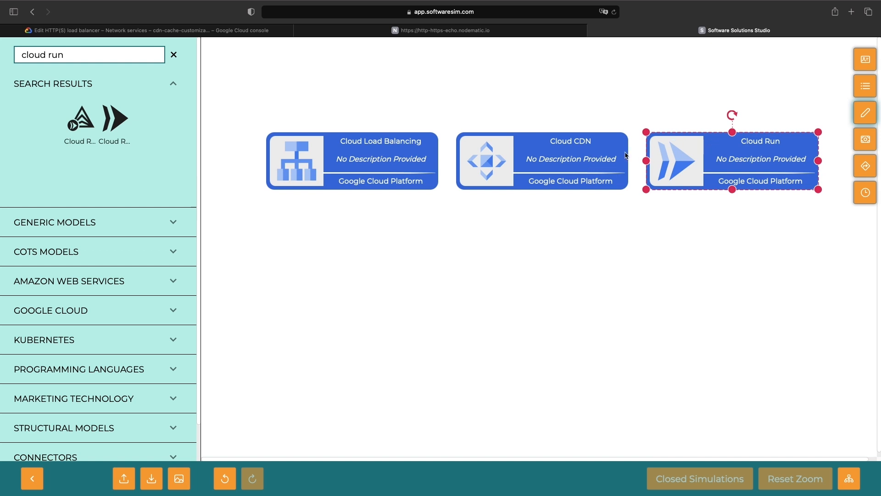
scroll(down, 3)
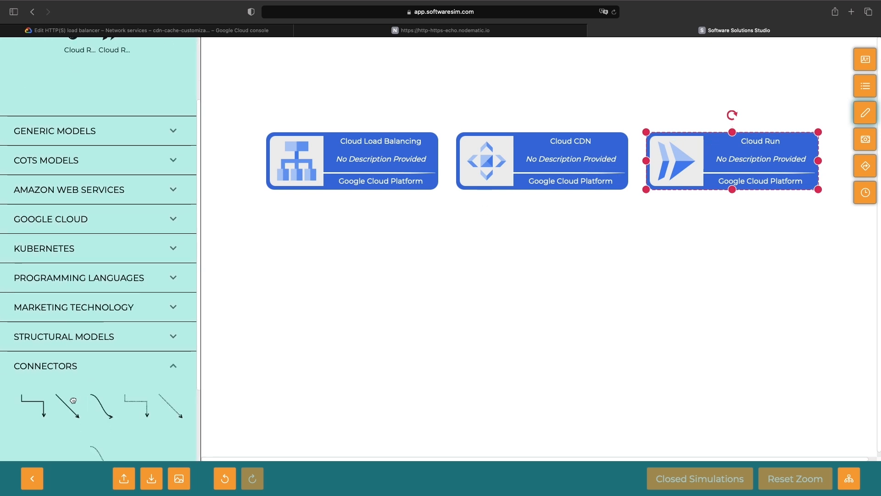
Draw arrows from Cloud Load Balancing to Cloud CDN and Cloud CDN to Cloud Run.
drag(365, 188, 409, 288)
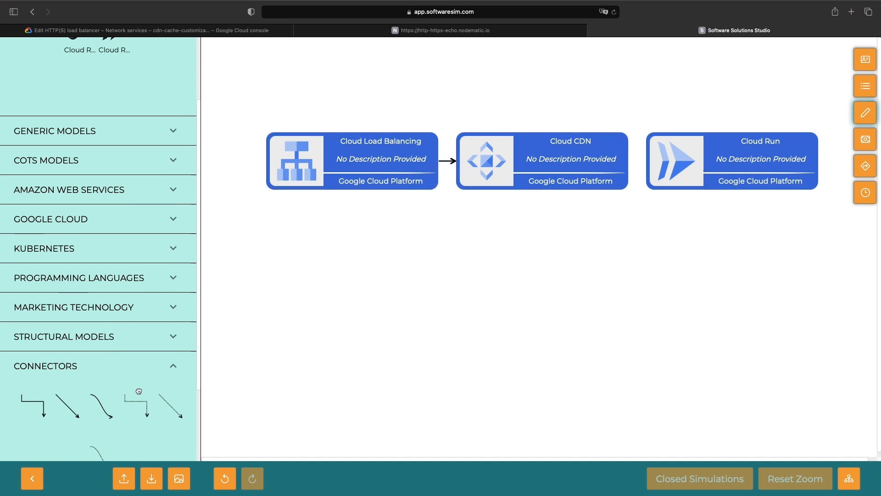
drag(541, 189, 542, 291)
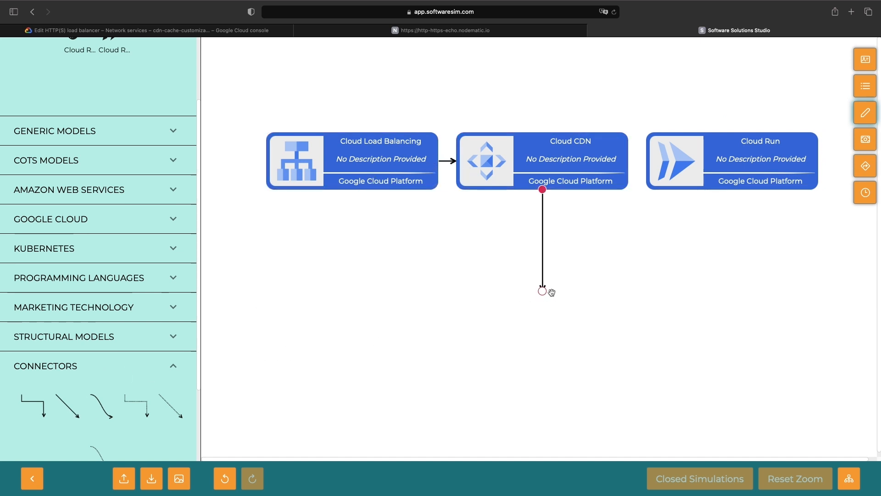
drag(541, 290, 645, 161)
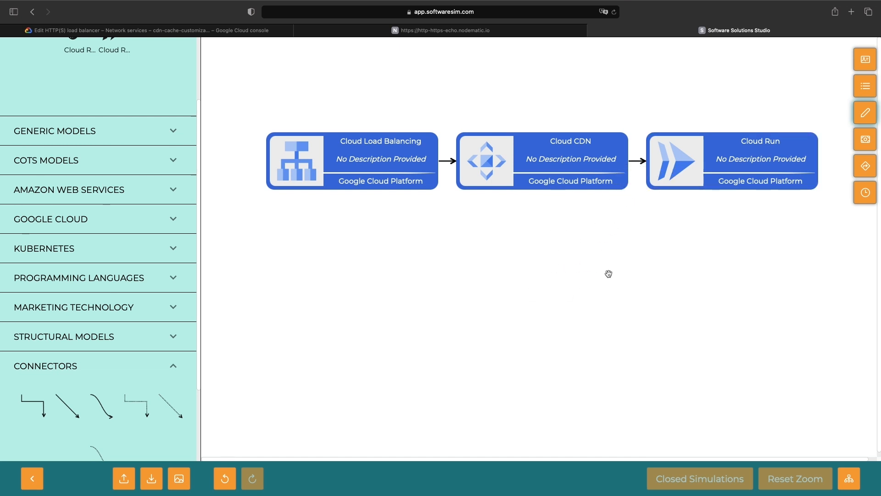
Save short descriptions on the Cloud Load Balancing and Cloud CDN shapes.
click(374, 164)
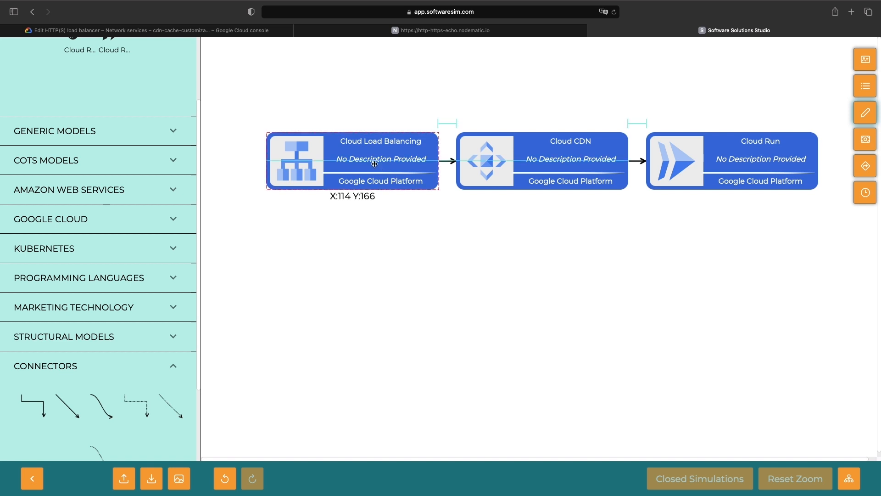
click(489, 156)
text(The cache is checked and filled by the load balancer, if the required checks (e.g., cont)
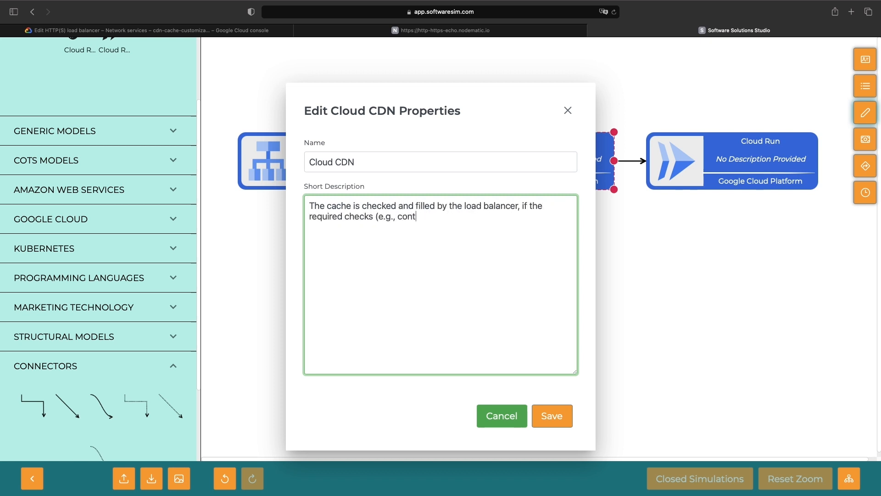
text(ent type) are)
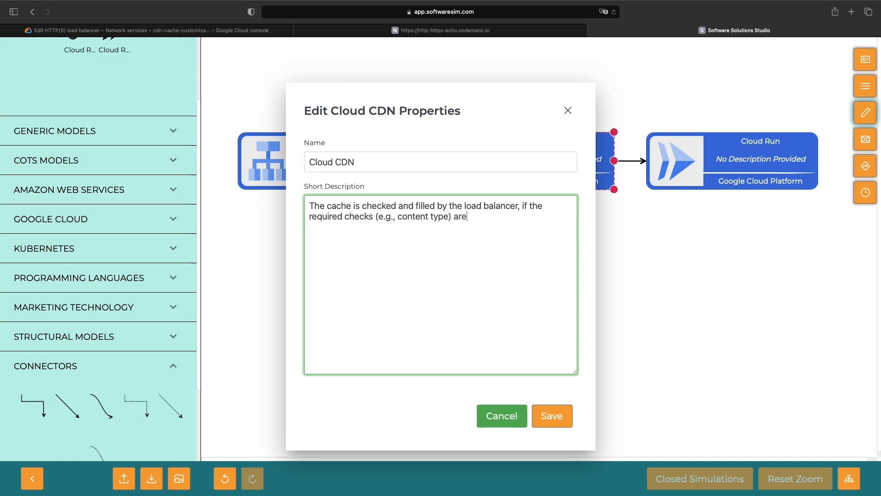
click(552, 416)
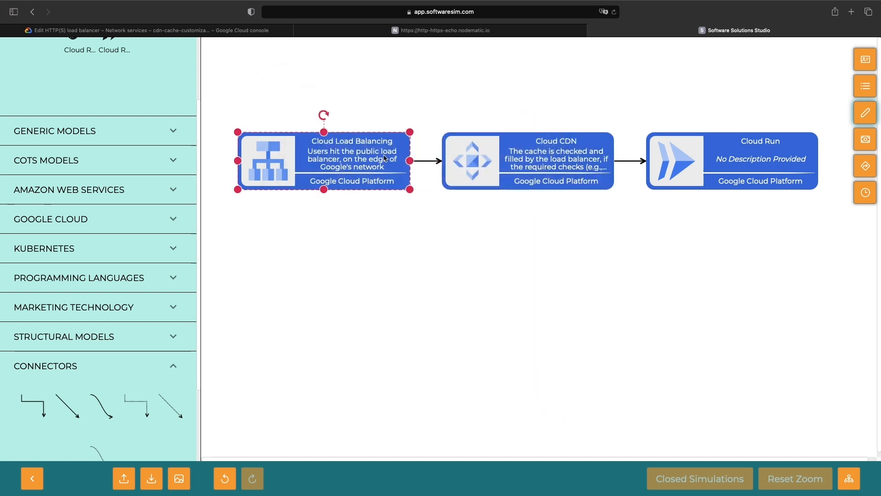
click(528, 161)
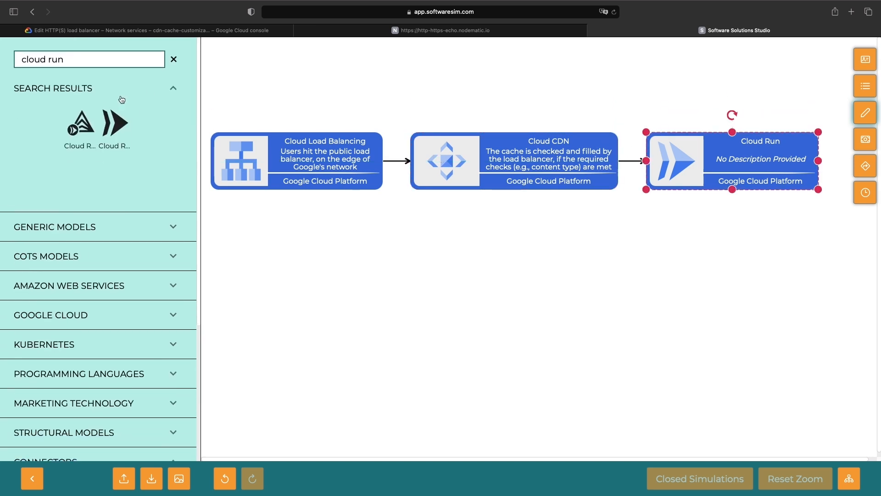
Search for Cloud Storage and place Compute Engine below the other origin shapes.
text(cloud s)
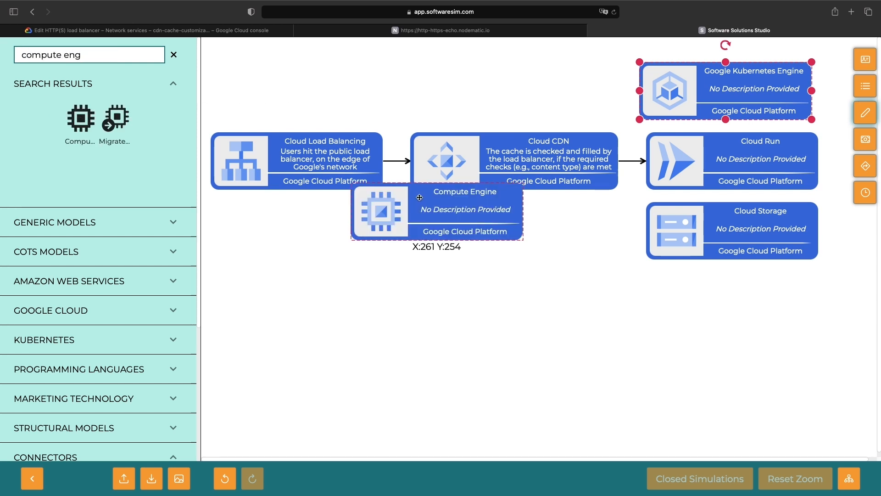
drag(418, 196, 616, 303)
text(Serv)
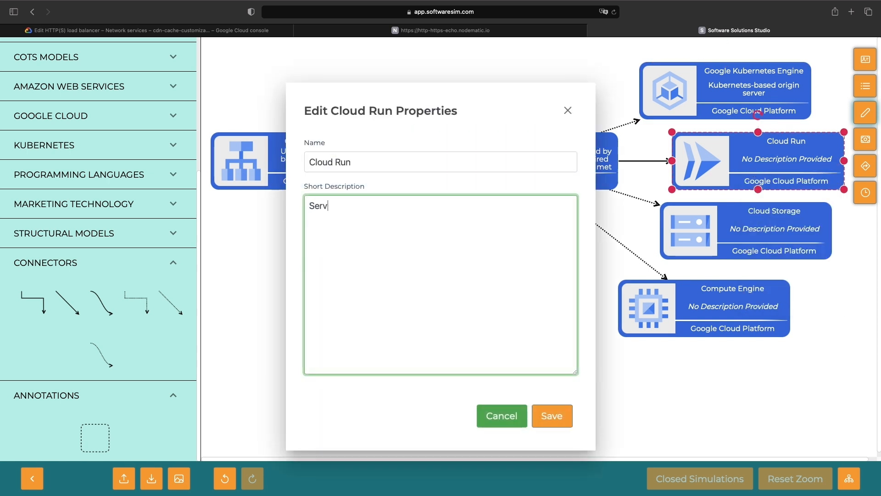
Save descriptions for Cloud Run, Cloud Storage (bucket backend) and Compute Engine (virtual machines origin).
click(552, 416)
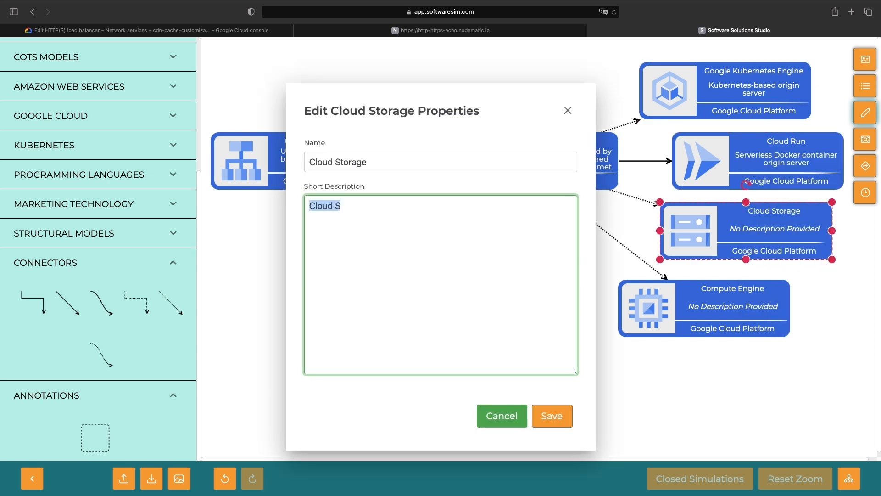
text(Bucket and object backend)
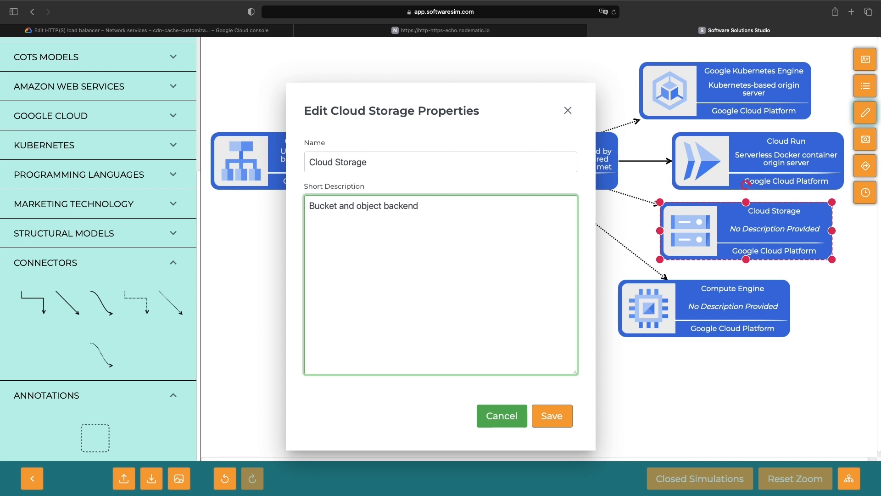
text((static files), as an origin server)
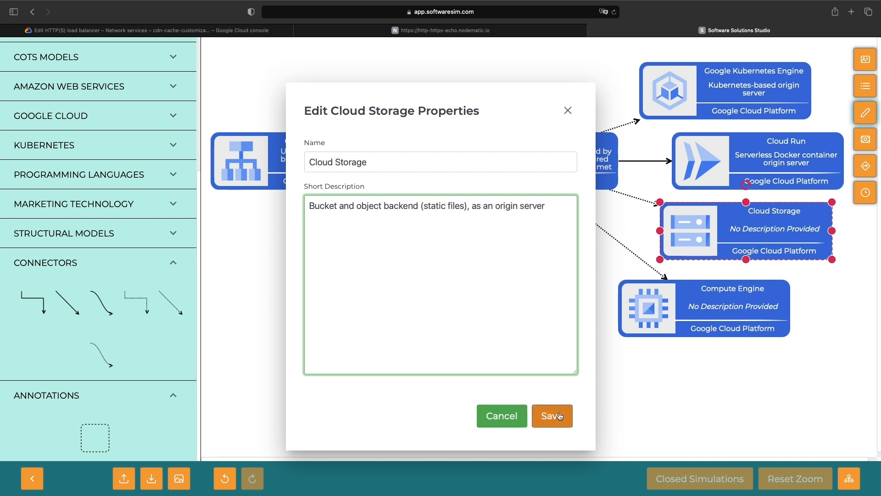
click(553, 415)
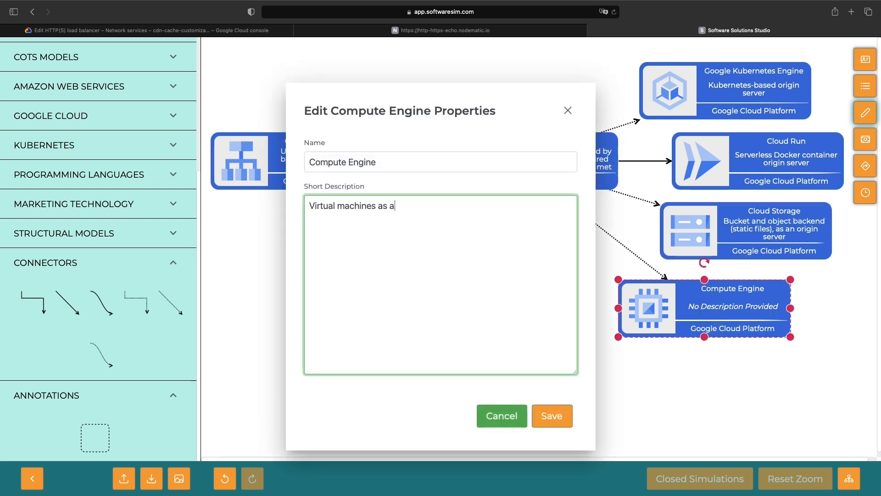
text(n origin server)
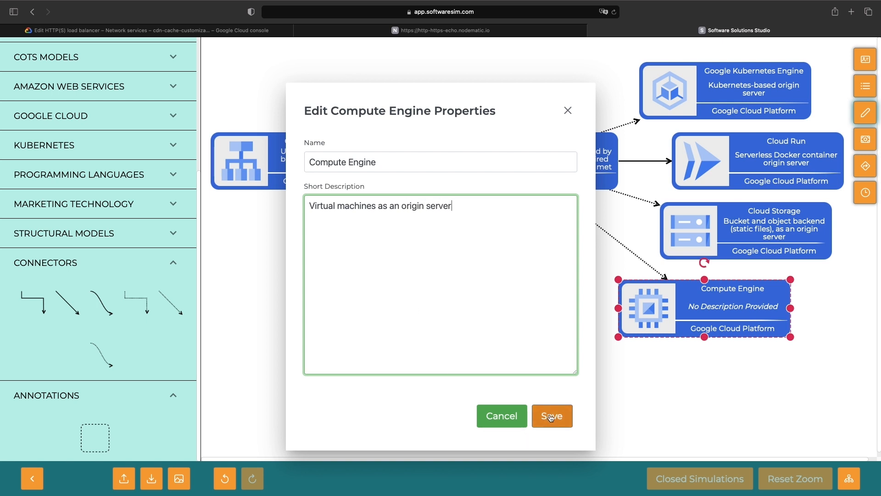
click(553, 415)
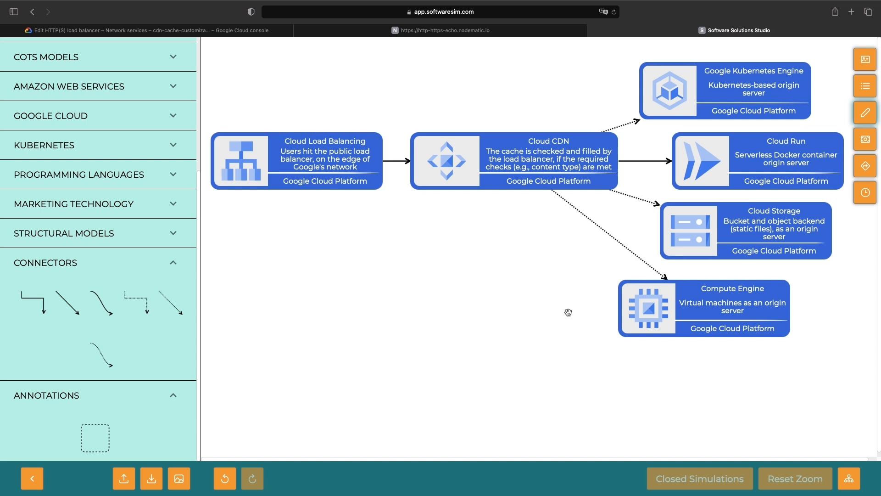
mouse_move(706, 262)
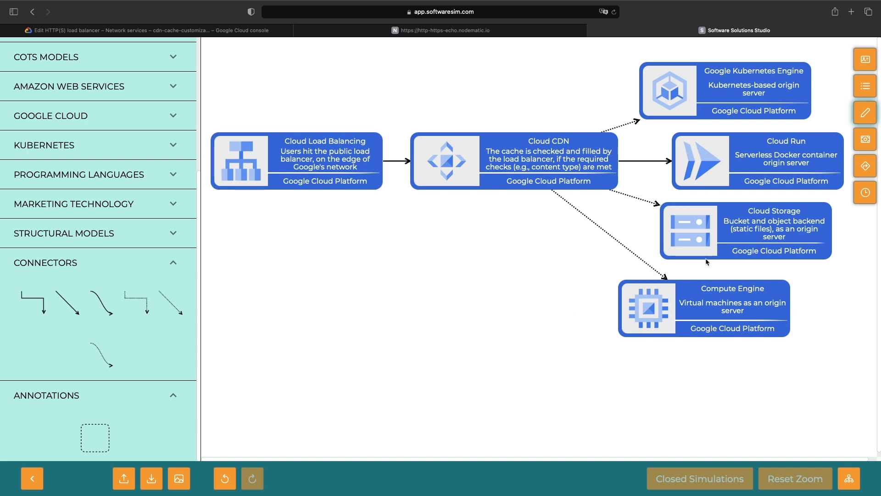
click(732, 308)
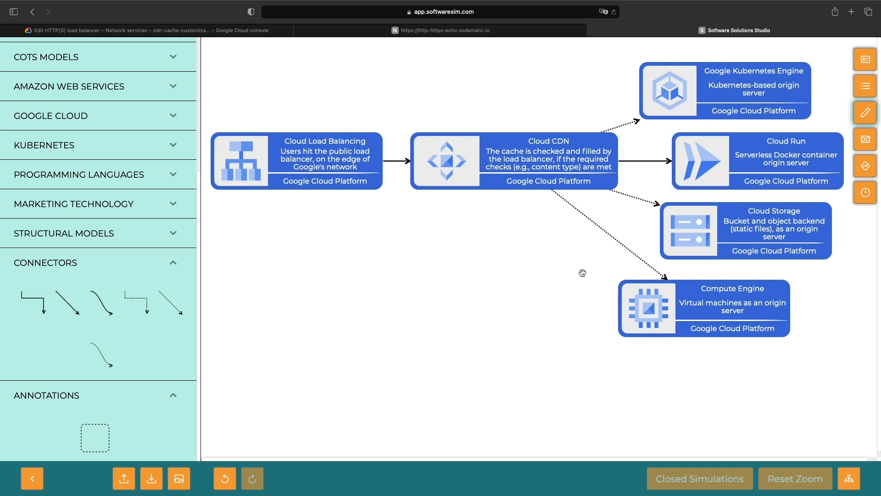
mouse_move(326, 213)
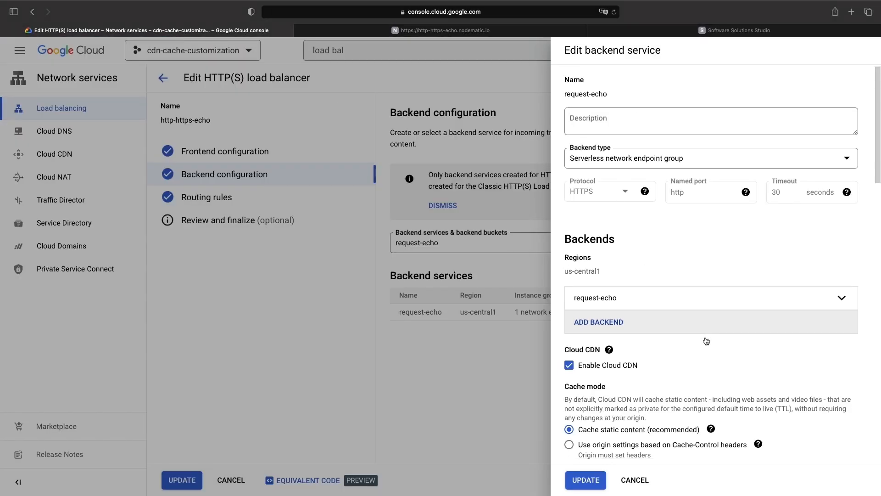
Scroll through request-echo's Cloud CDN caching options in the Edit backend service panel.
scroll(down, 3)
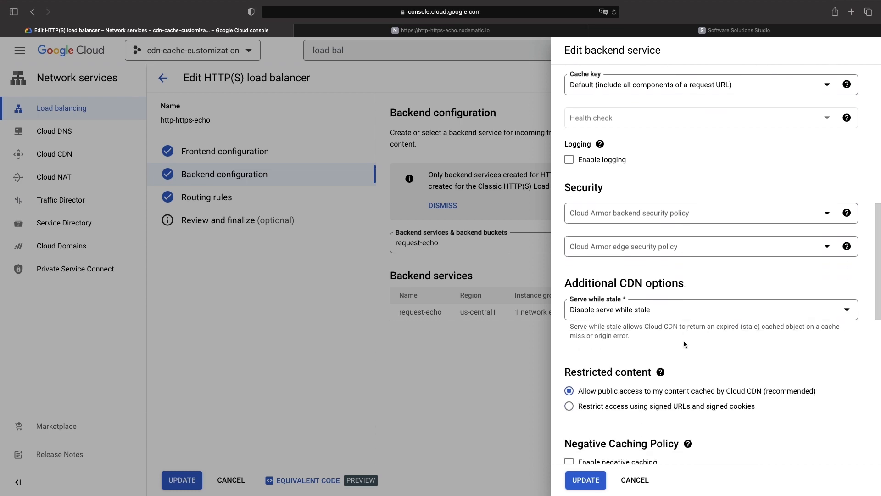
scroll(down, 3)
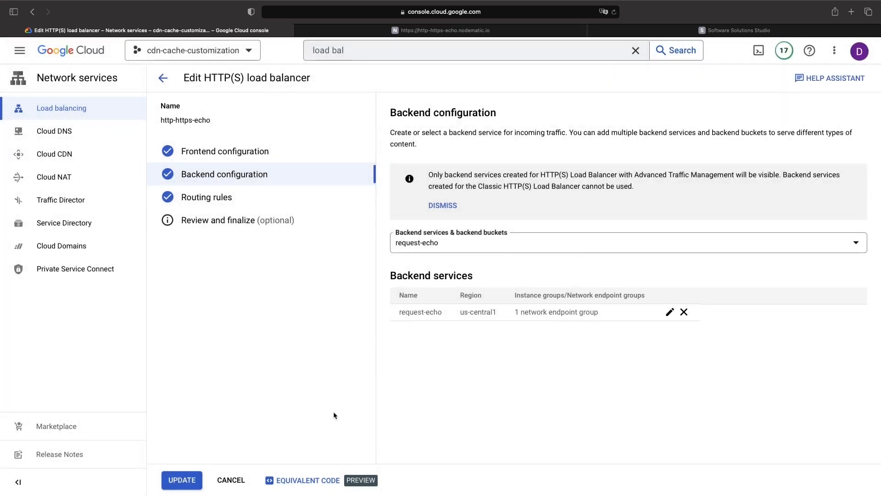
Submit the http-https-echo load balancer update and review its details page.
click(182, 480)
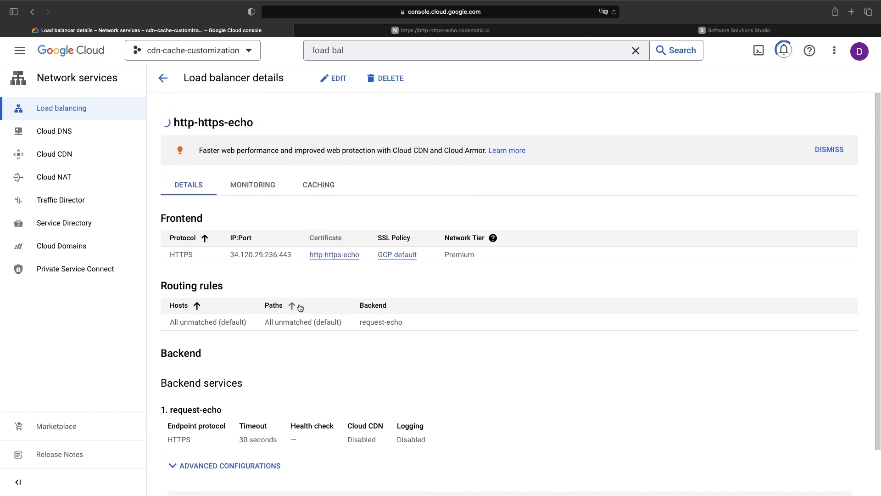
scroll(down, 3)
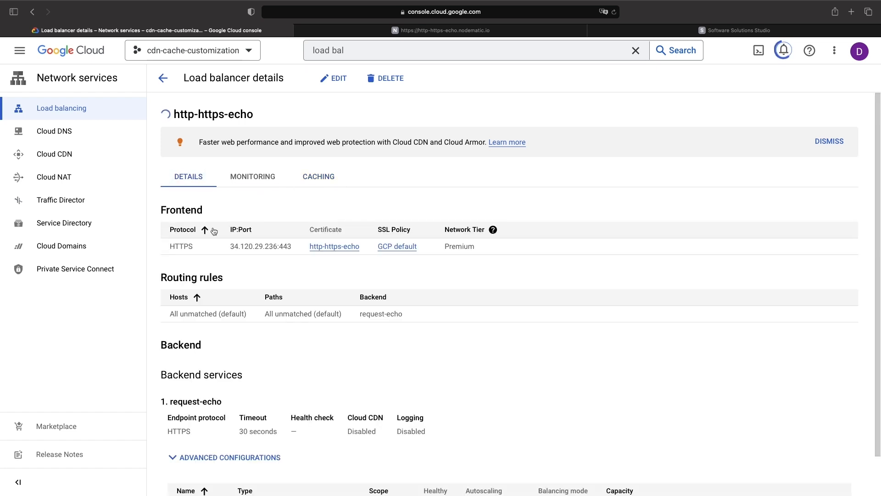
mouse_move(212, 215)
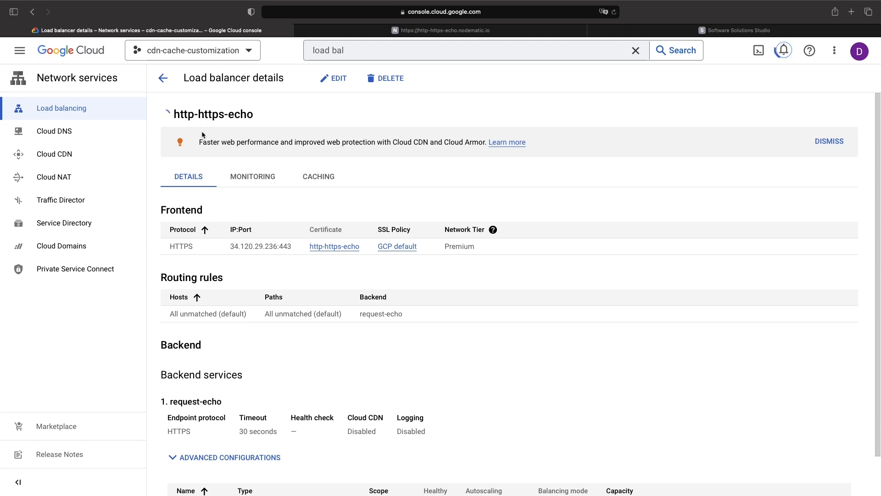
mouse_move(214, 140)
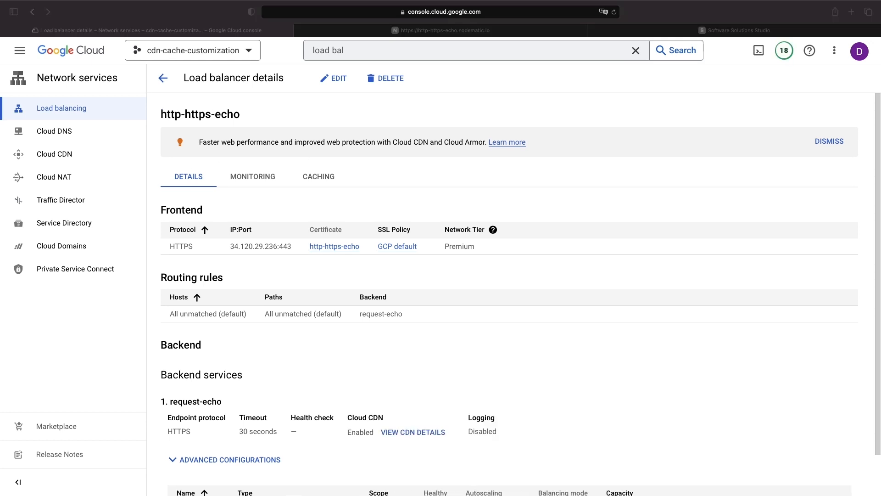
Open the Caching tab and focus the path pattern to invalidate field.
click(318, 176)
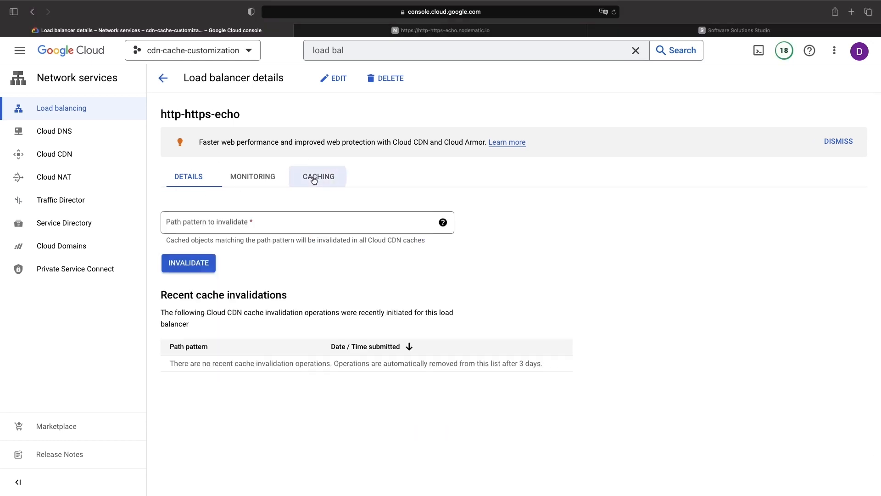
click(318, 176)
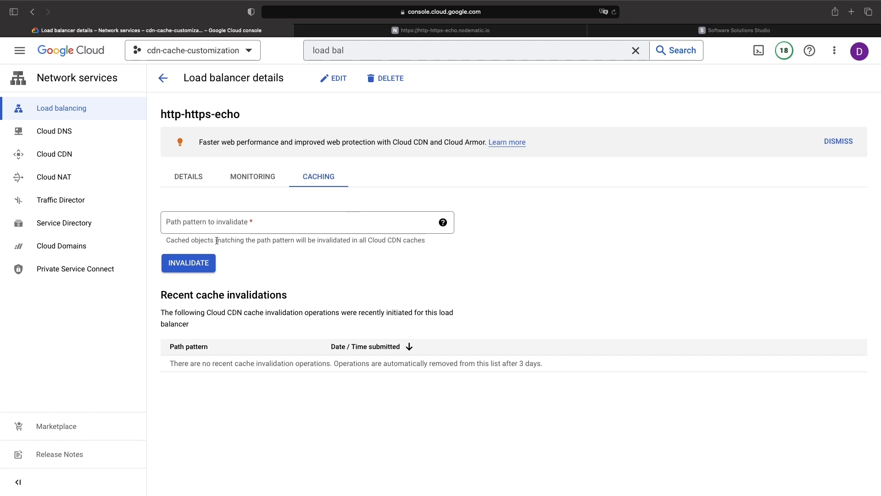
mouse_move(295, 306)
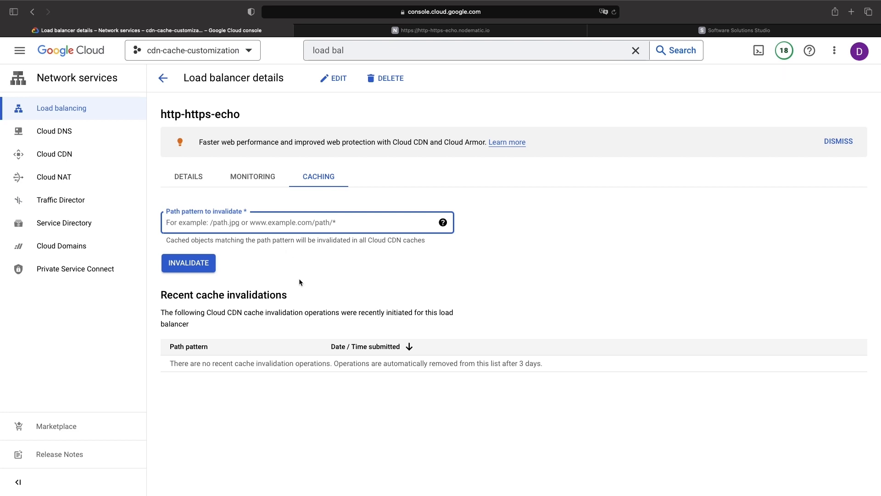
mouse_move(200, 189)
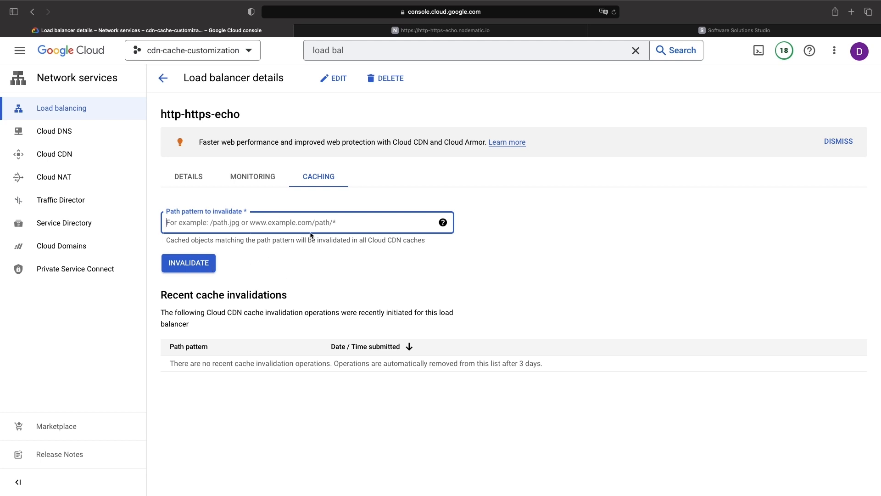
mouse_move(270, 206)
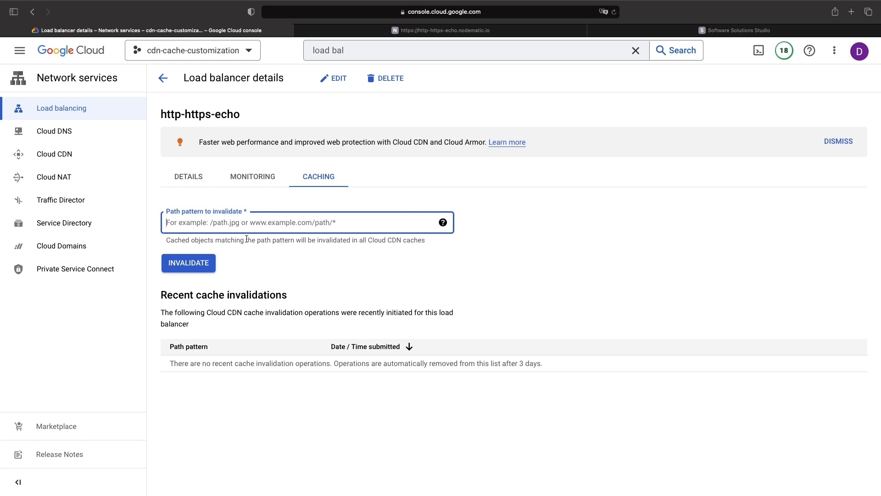
mouse_move(294, 250)
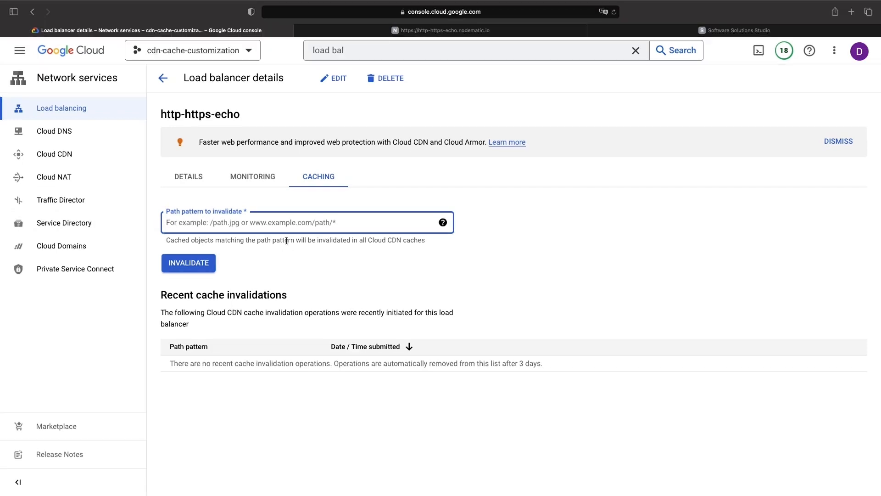
mouse_move(100, 162)
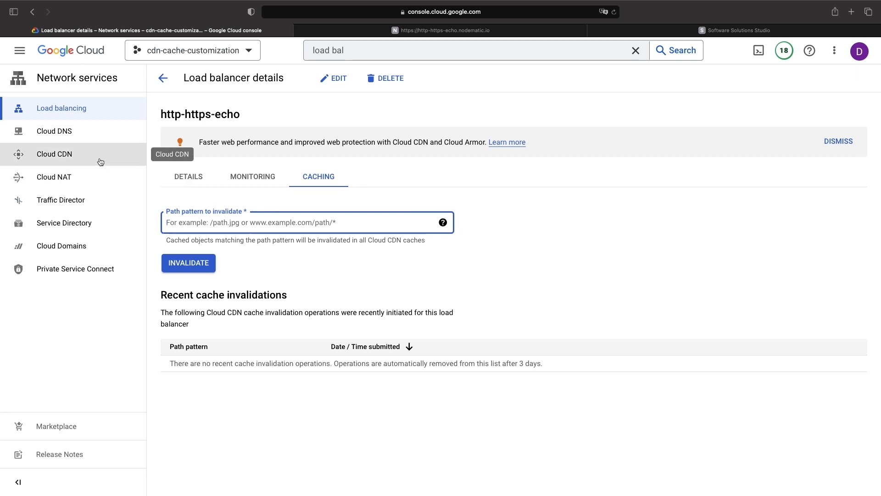
Open the request-echo origin from the Cloud CDN origins list.
click(54, 154)
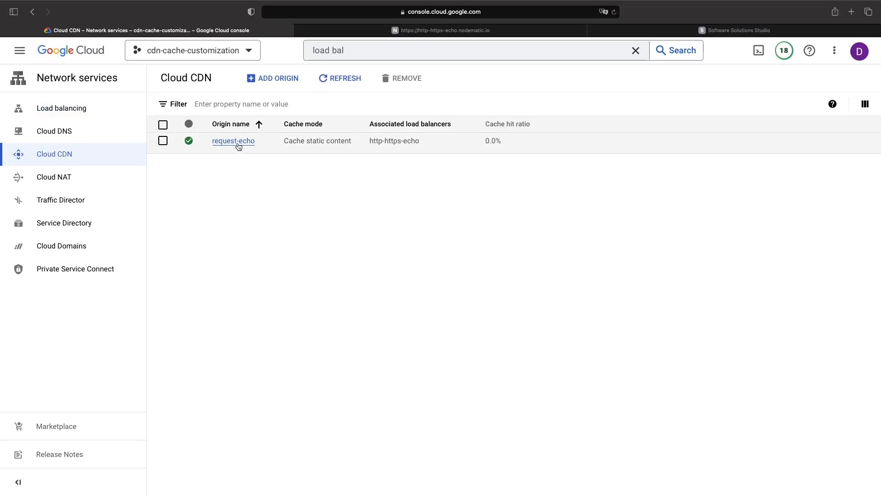
click(233, 140)
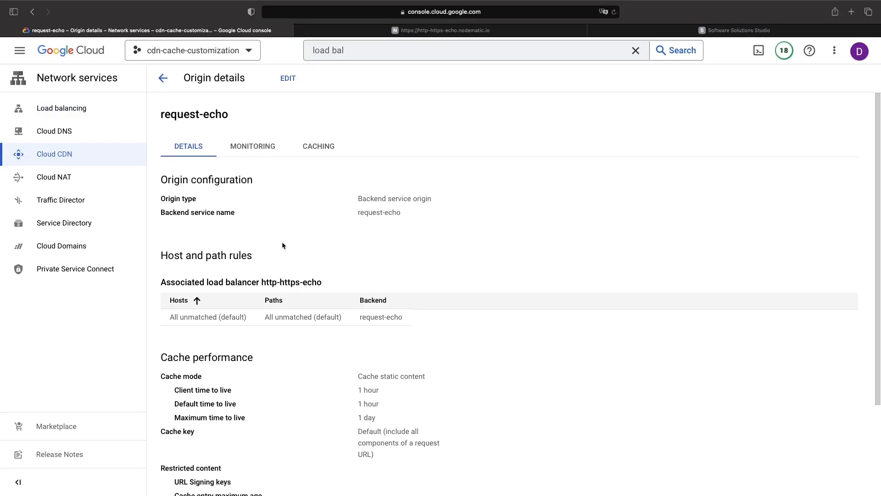
scroll(down, 3)
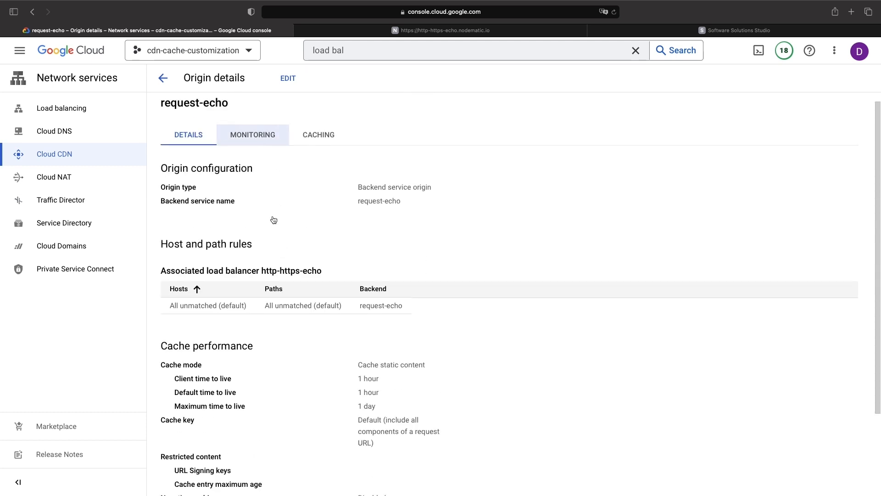
View request-echo's monitoring charts, glance at caching options, then return to monitoring.
click(252, 134)
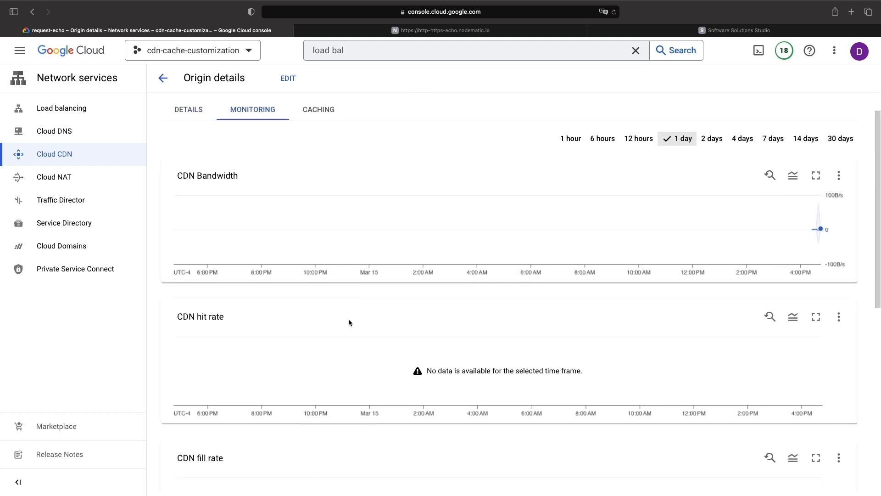
scroll(down, 3)
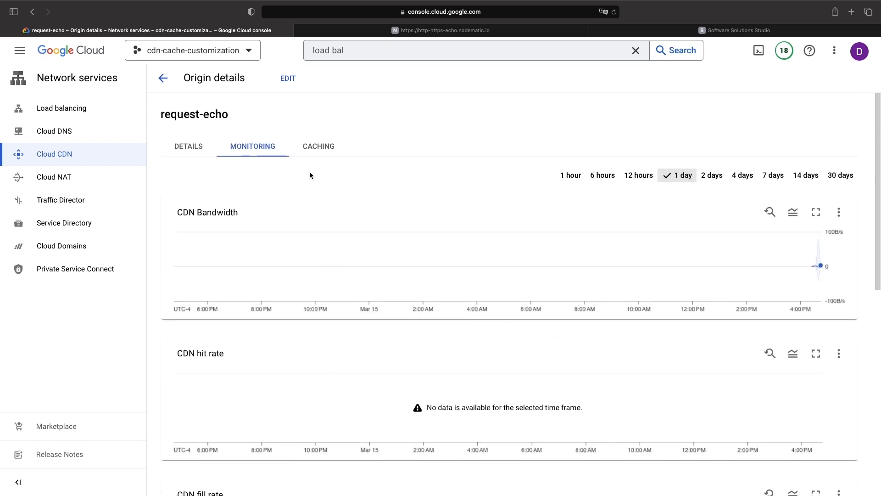
click(318, 146)
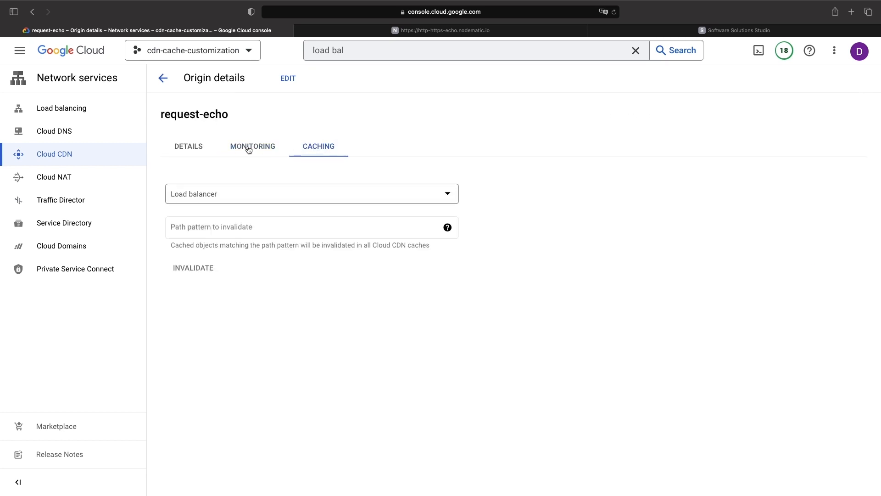
click(252, 146)
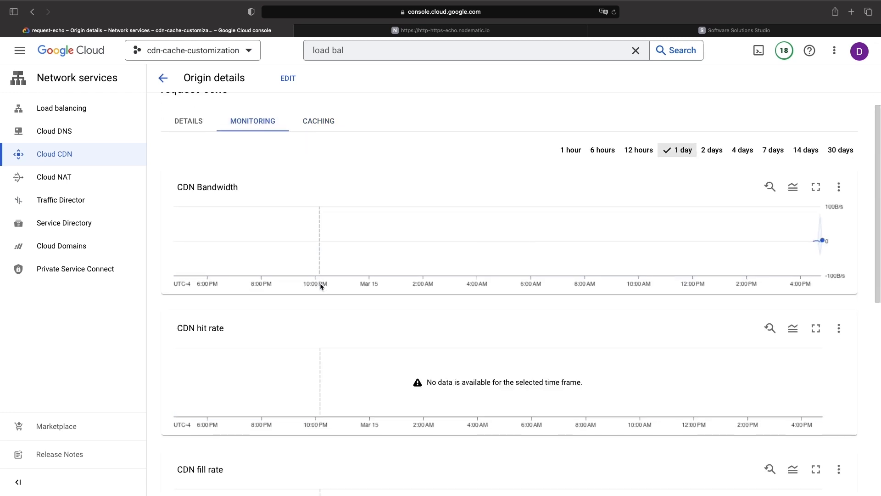
scroll(down, 3)
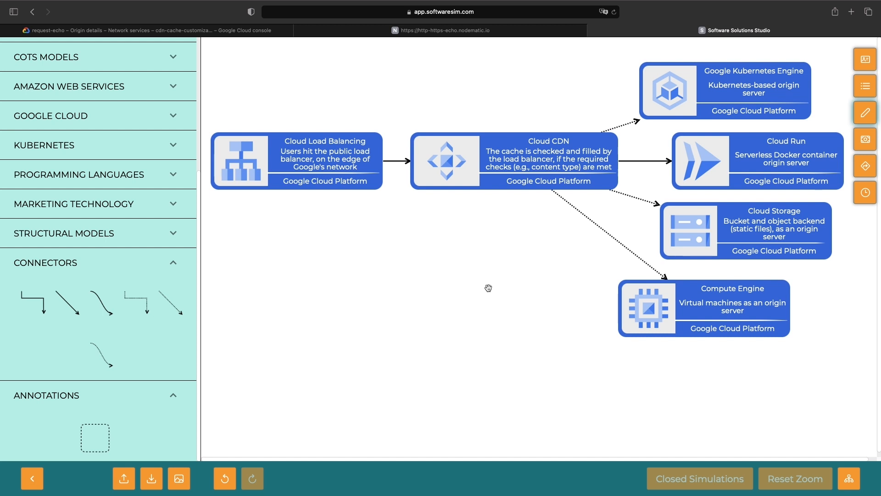
mouse_move(237, 274)
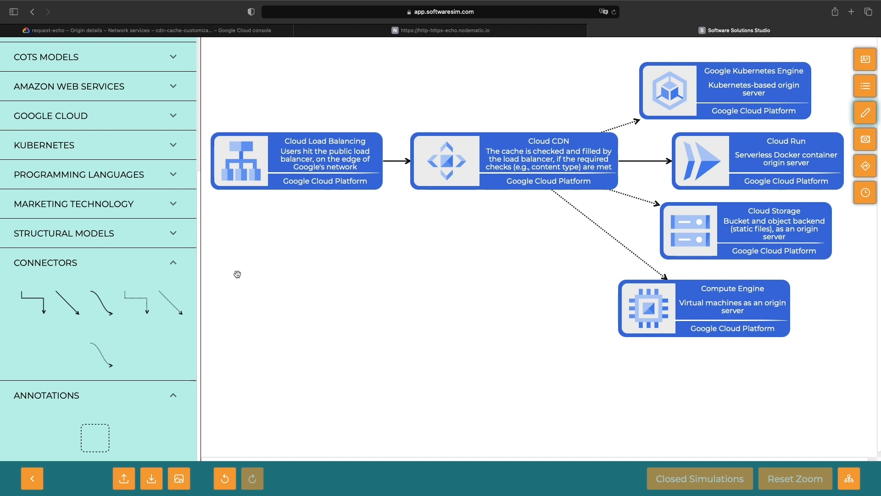
Search the shape library for 'compute eng' to list Compute Engine components.
text(compute eng)
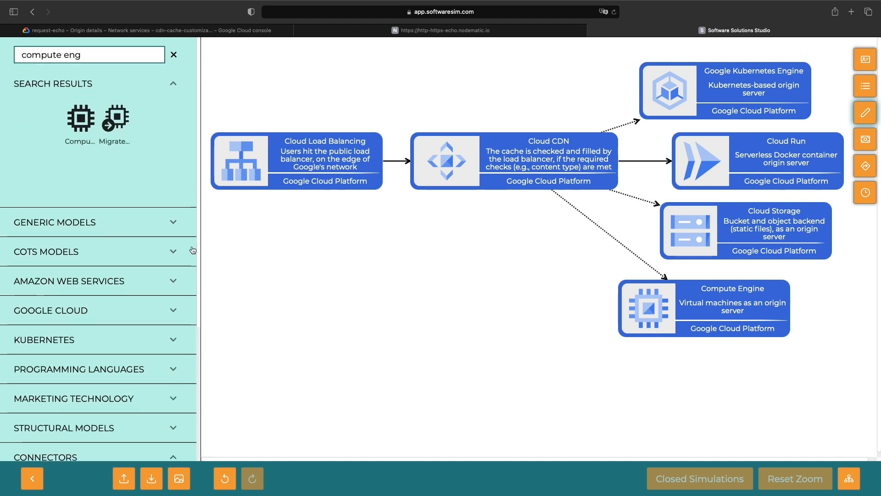